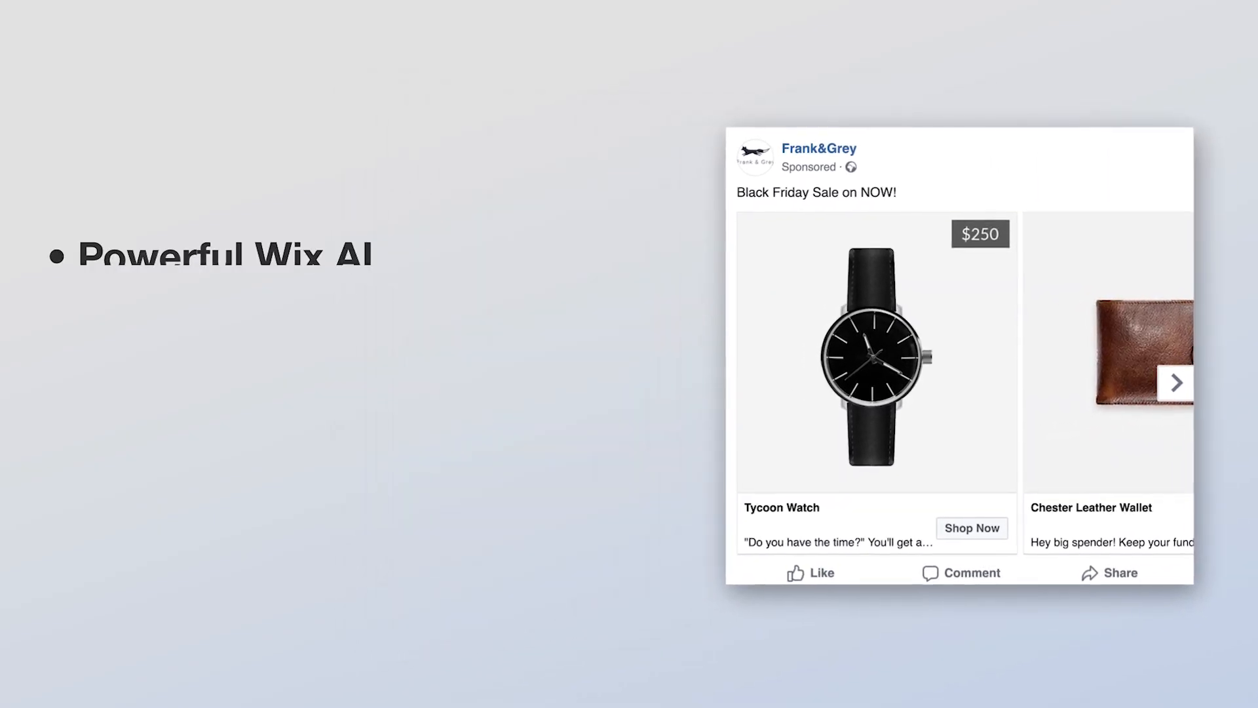
Open the Wix Dashboard for the Frank&Grey site after the intro slides.
{"action": "left_click", "coordinate": [1175, 382]}
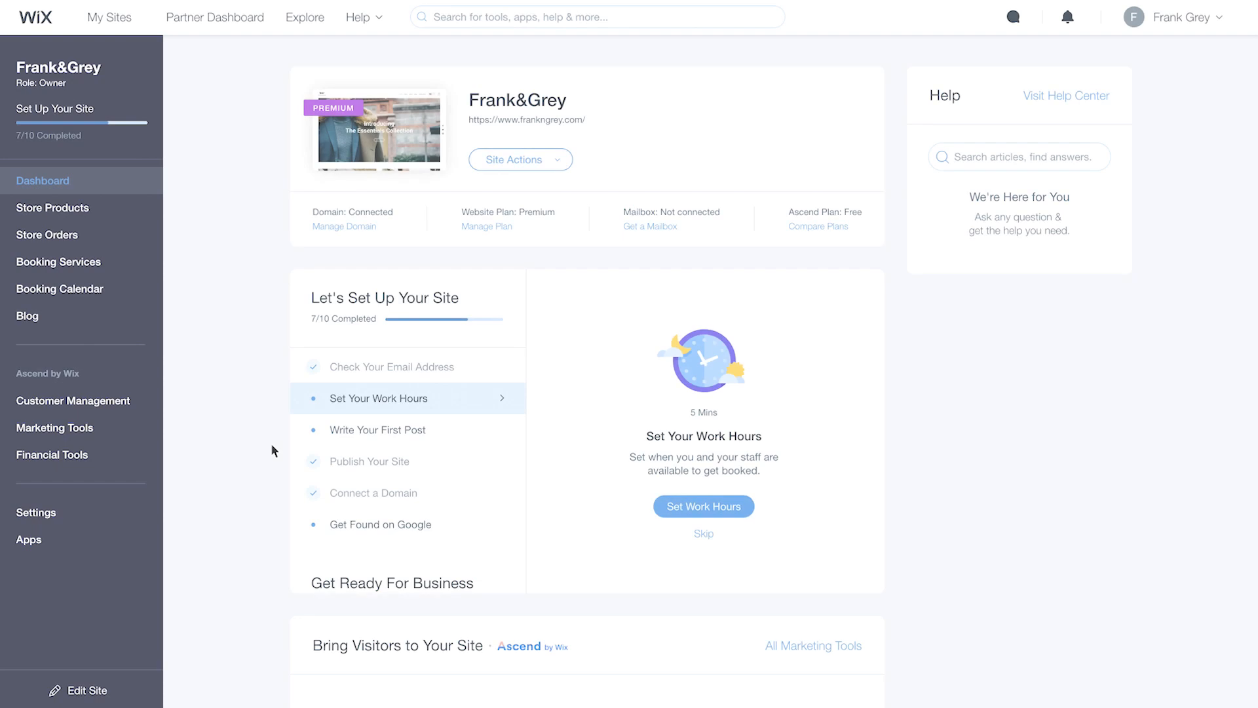
{"action": "mouse_move", "coordinate": [165, 439]}
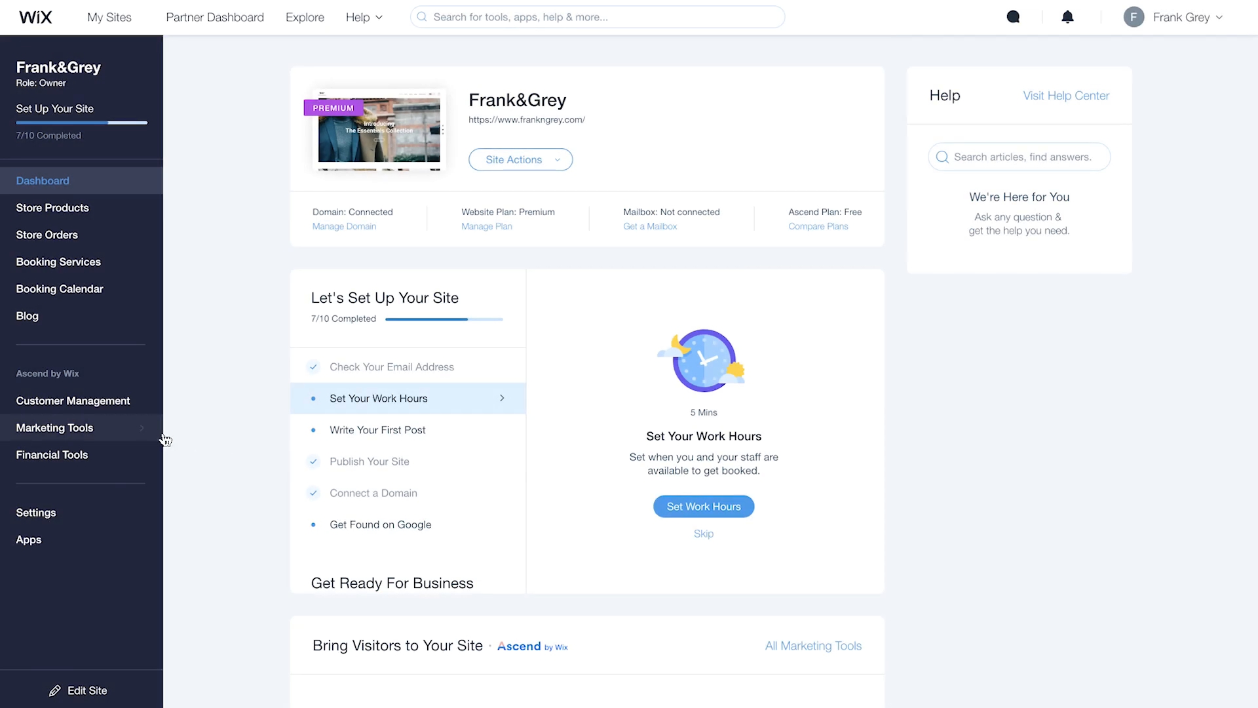
Connect Facebook Ads under Marketing Tools to the Frank&Grey business page.
{"action": "left_click", "coordinate": [54, 426]}
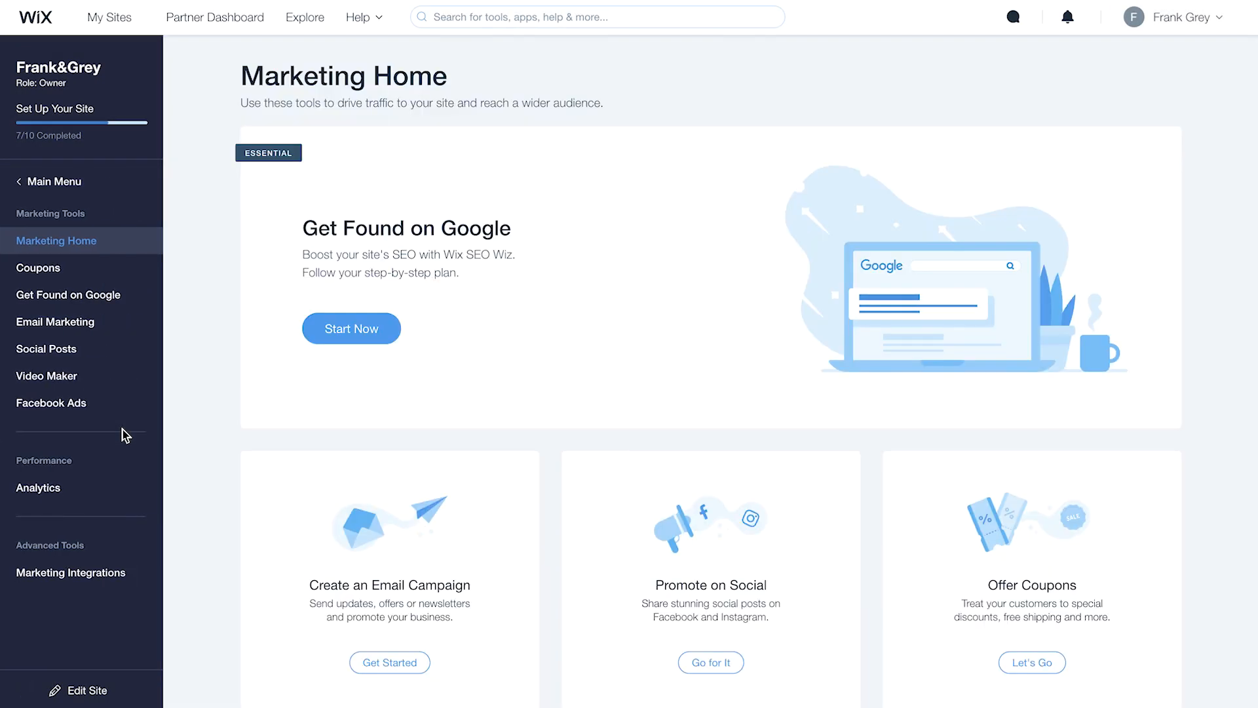
{"action": "left_click", "coordinate": [51, 403]}
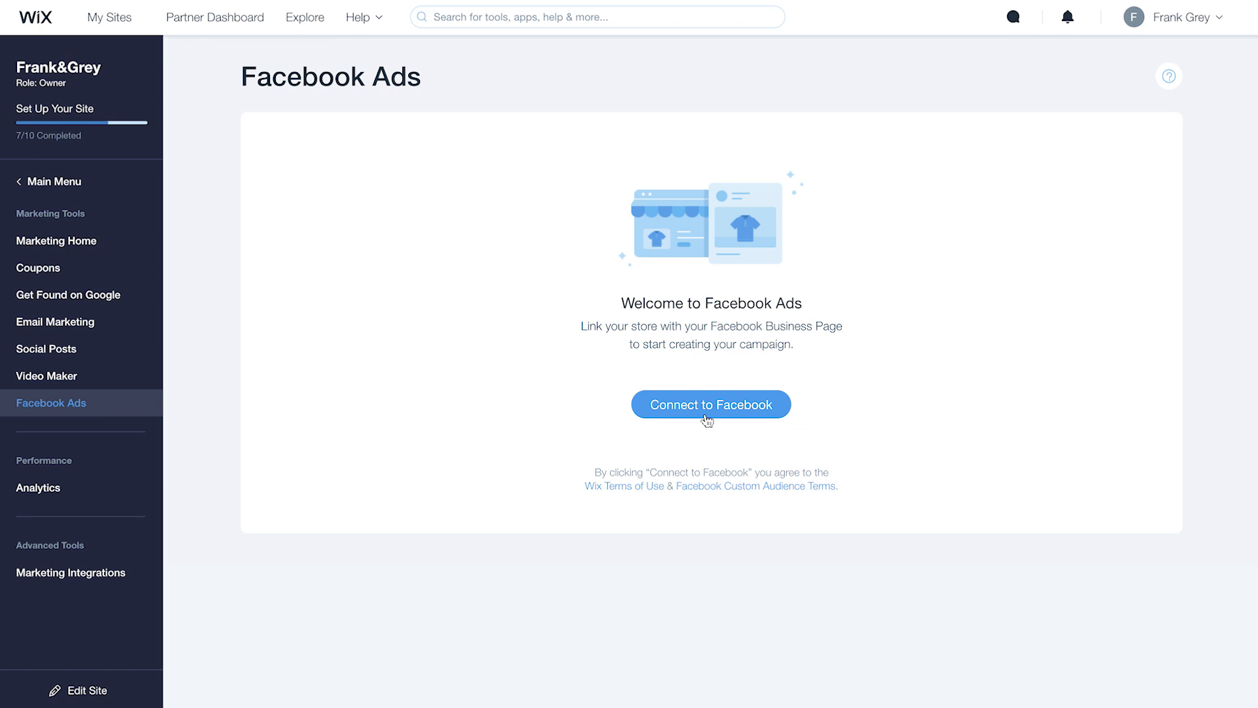
{"action": "left_click", "coordinate": [709, 404]}
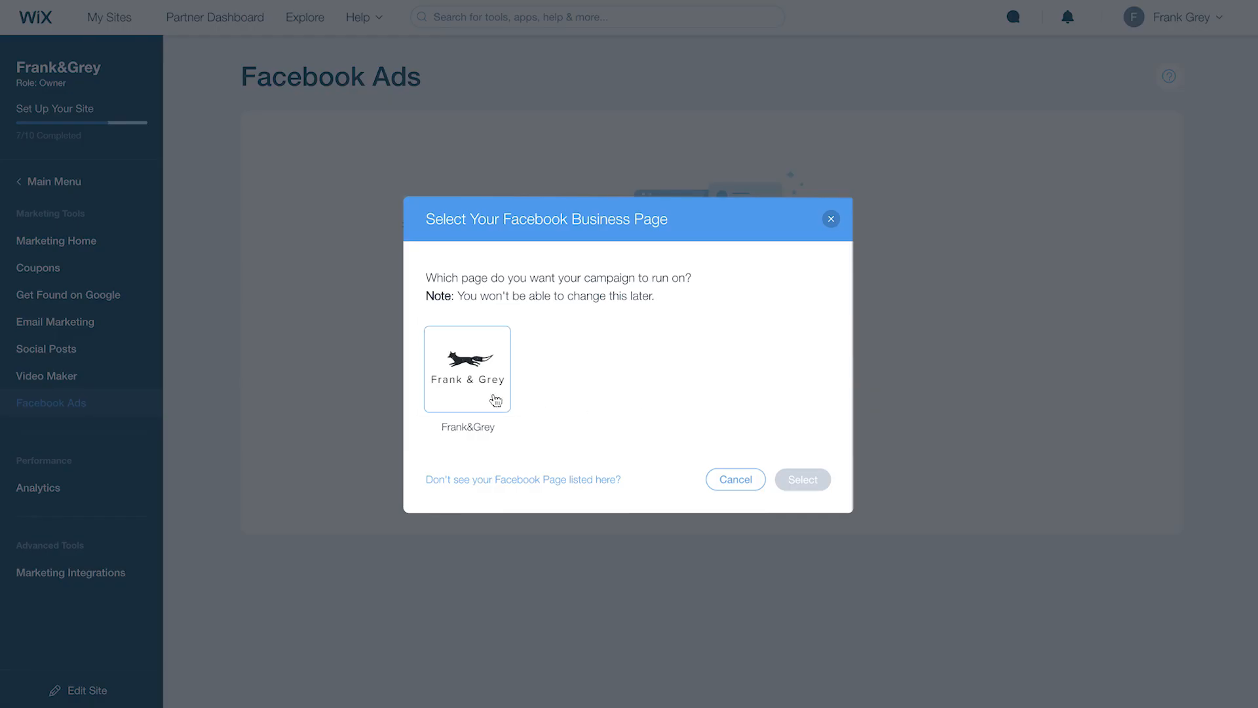
{"action": "left_click", "coordinate": [802, 478]}
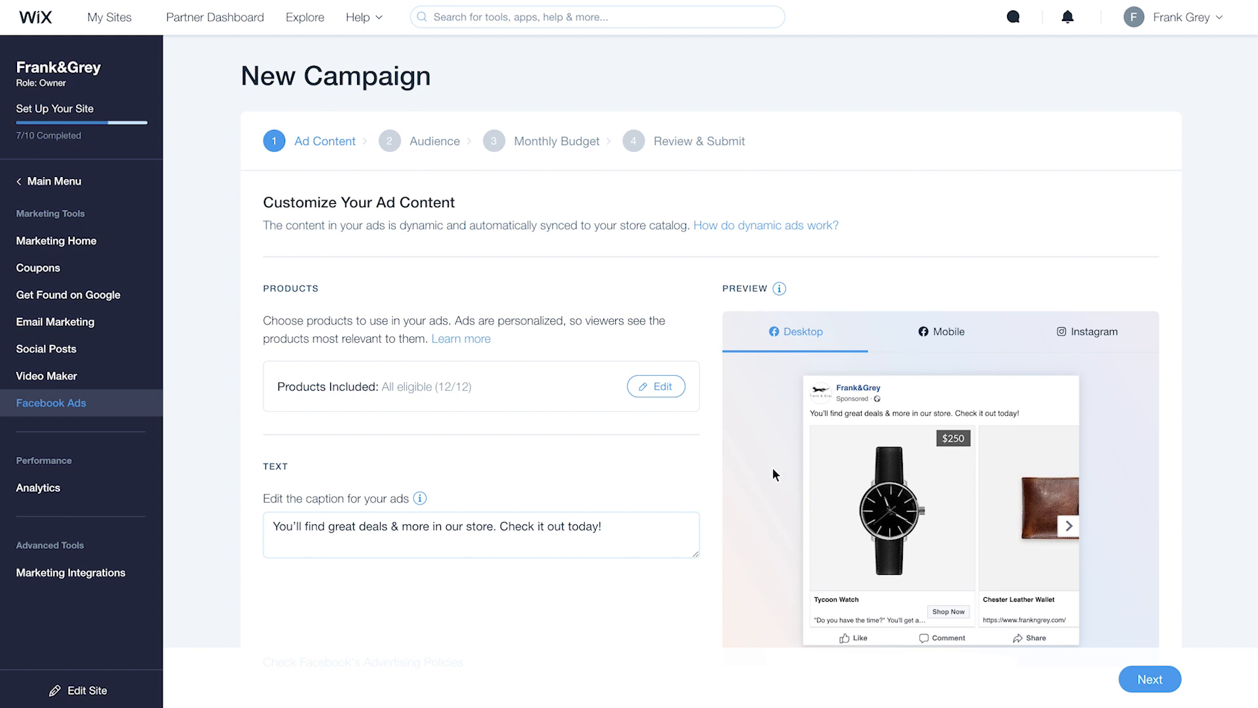
Keep all 12 products, caption the ad 'Black Friday Sale on NOW!', and continue.
{"action": "left_click", "coordinate": [656, 386]}
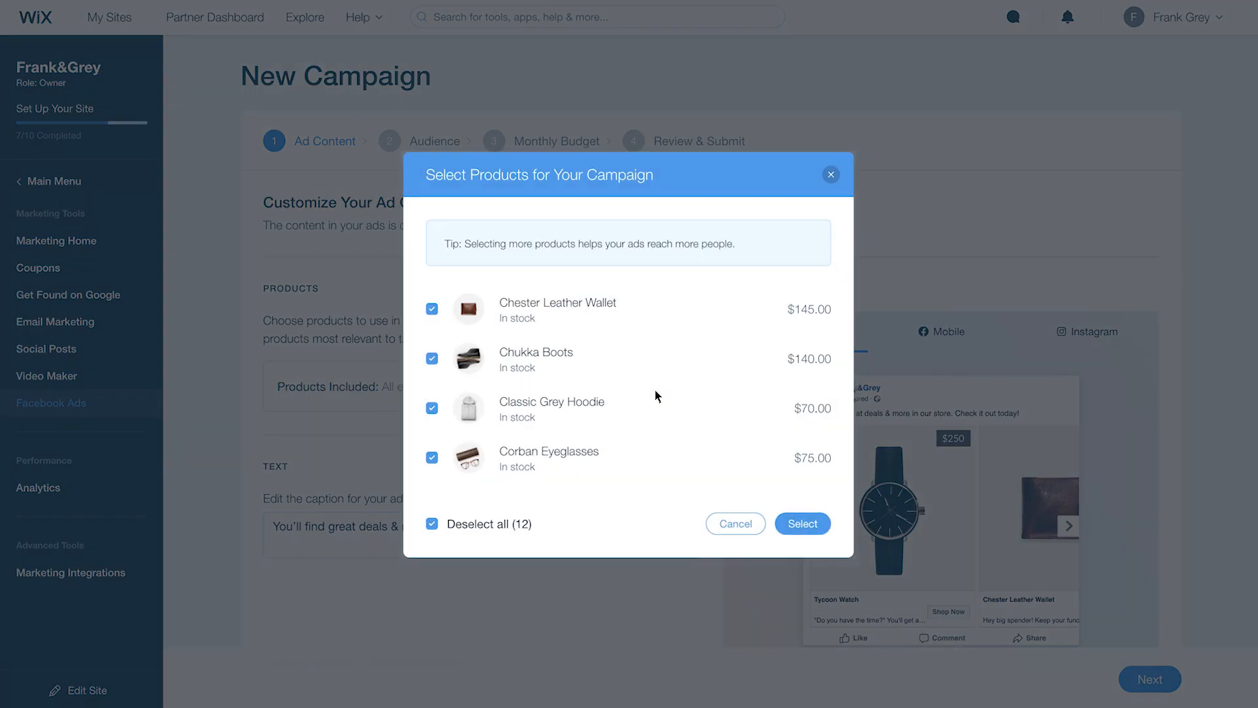
{"action": "mouse_move", "coordinate": [662, 401]}
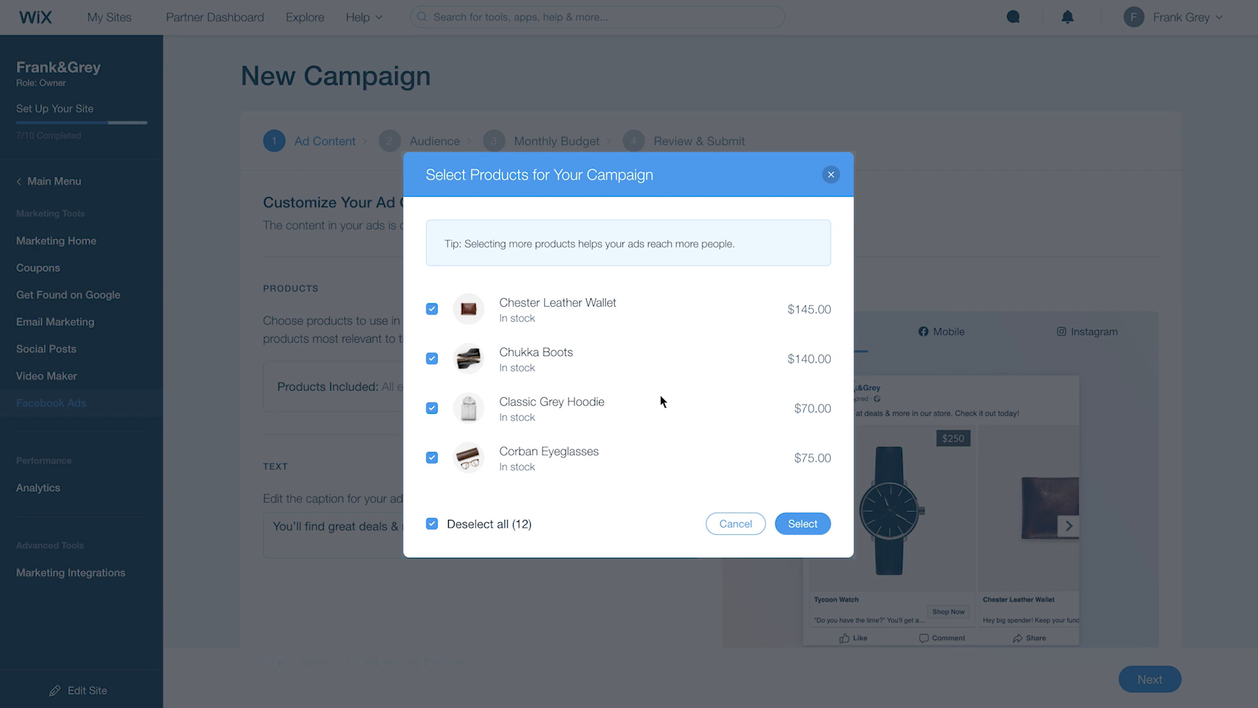
{"action": "left_click", "coordinate": [802, 523]}
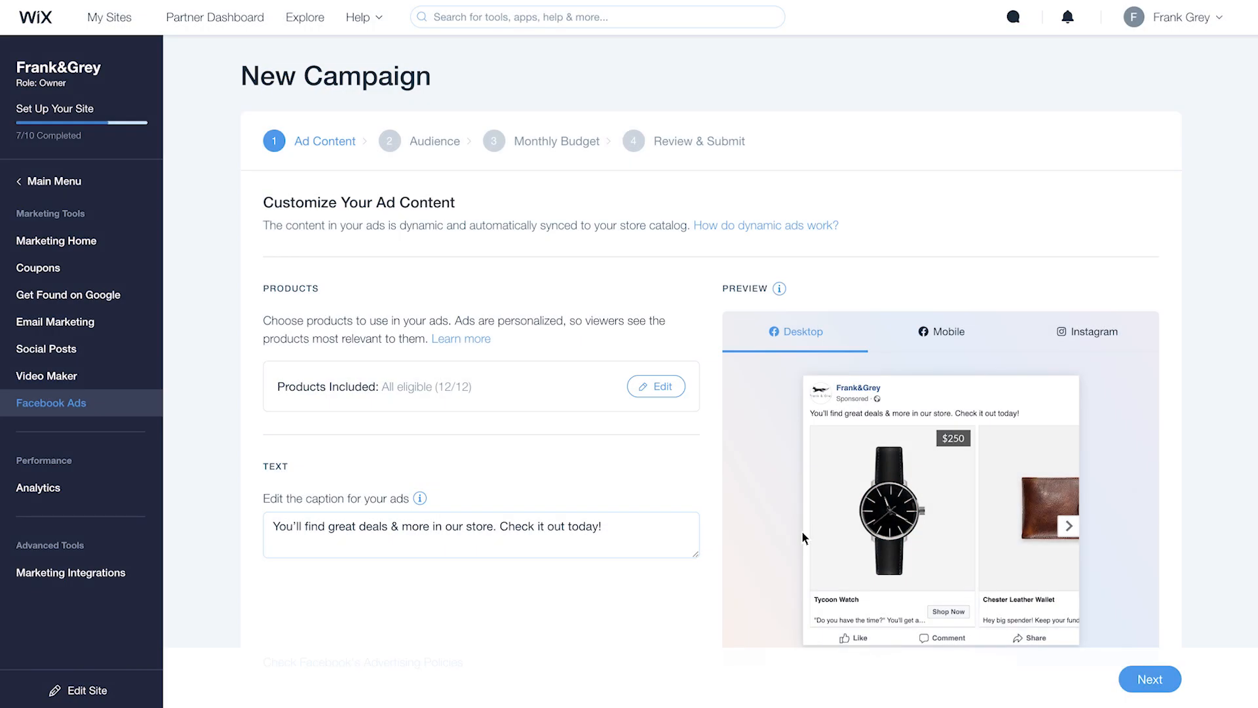
{"action": "mouse_move", "coordinate": [724, 535]}
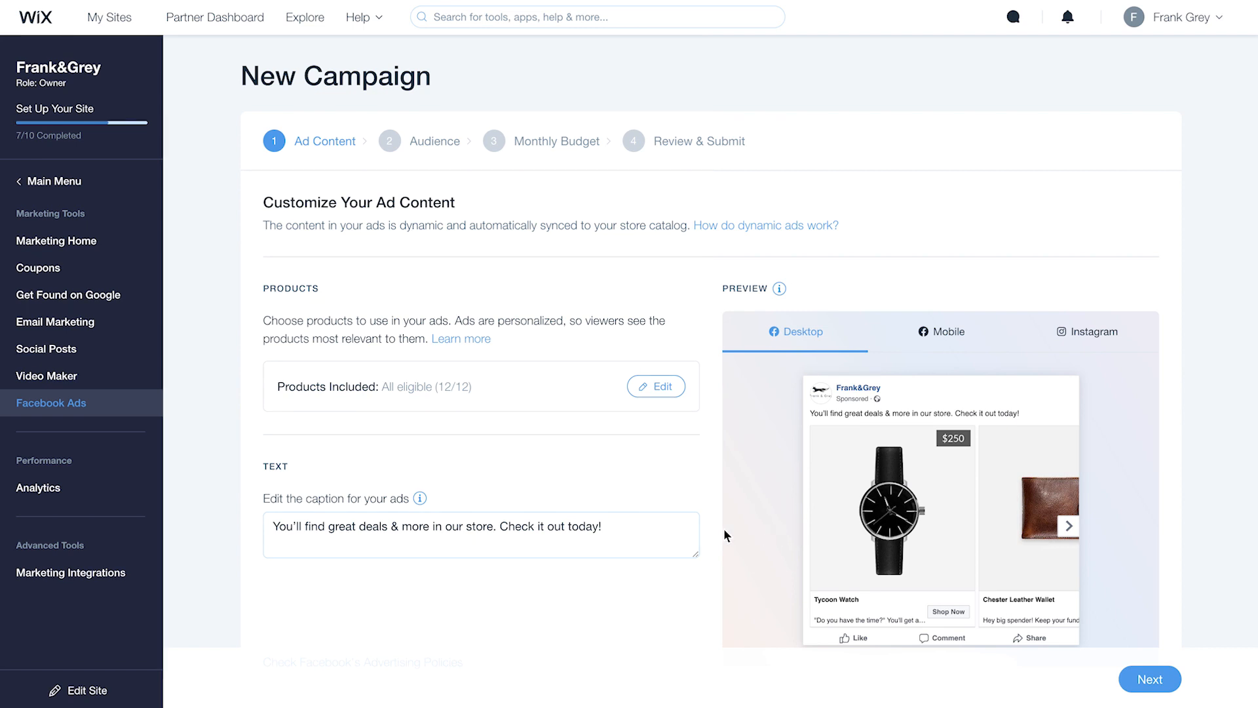
{"action": "type", "text": "Black"}
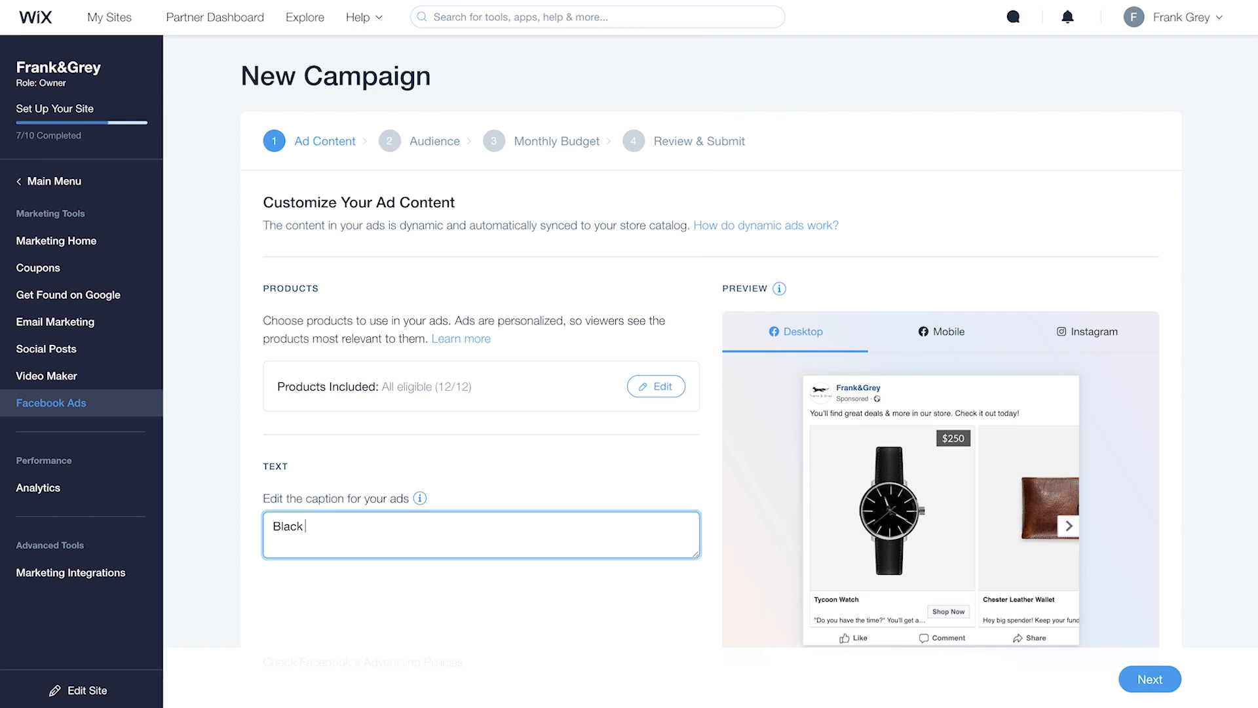
{"action": "type", "text": "Friday Sale on"}
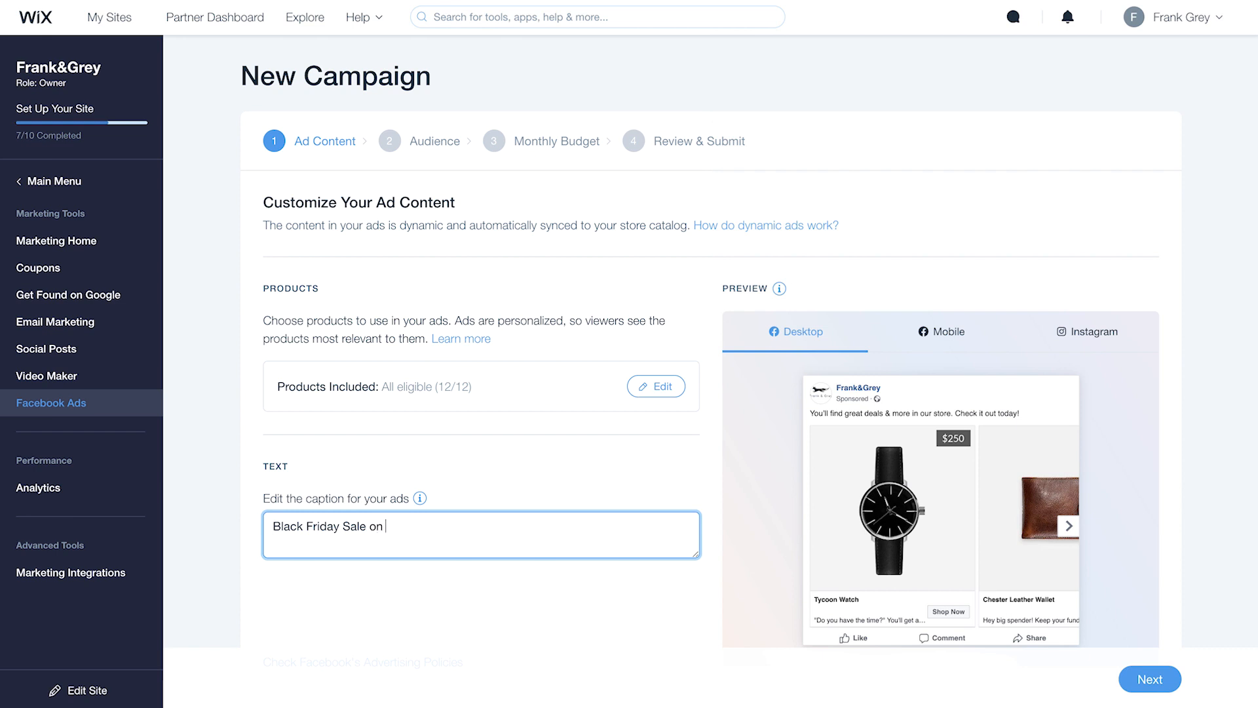
{"action": "type", "text": "NOW!"}
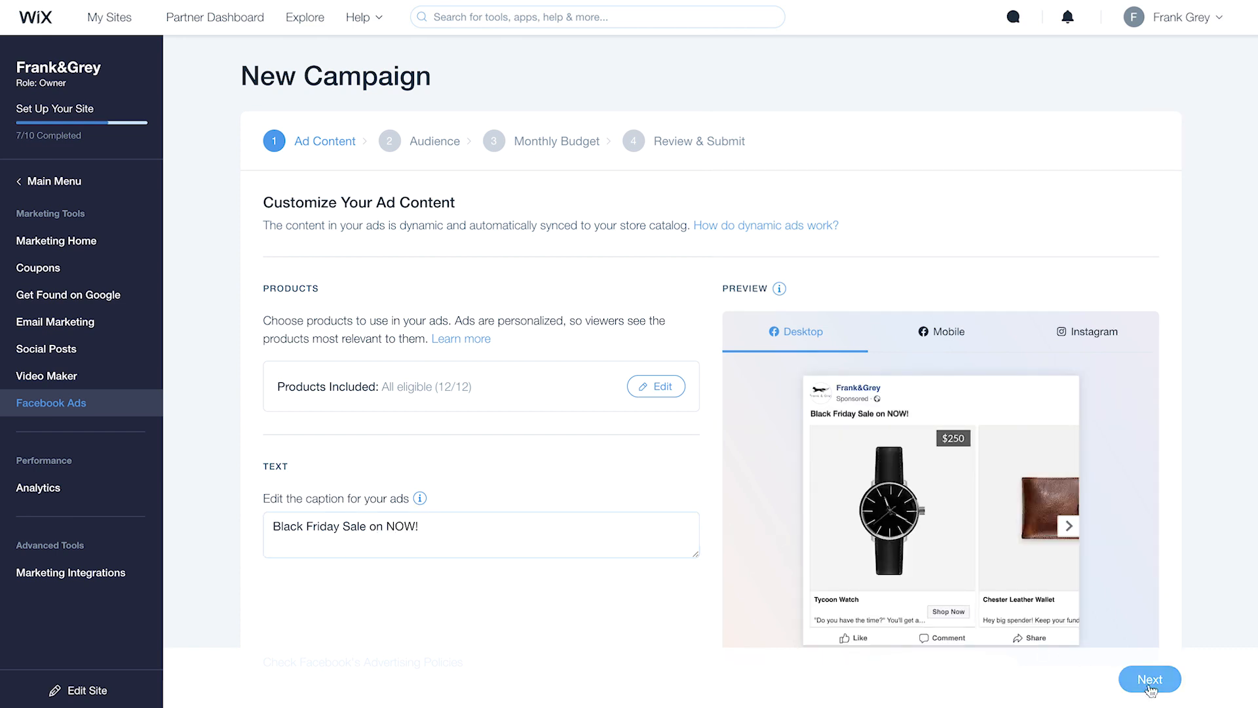
{"action": "left_click", "coordinate": [1148, 678]}
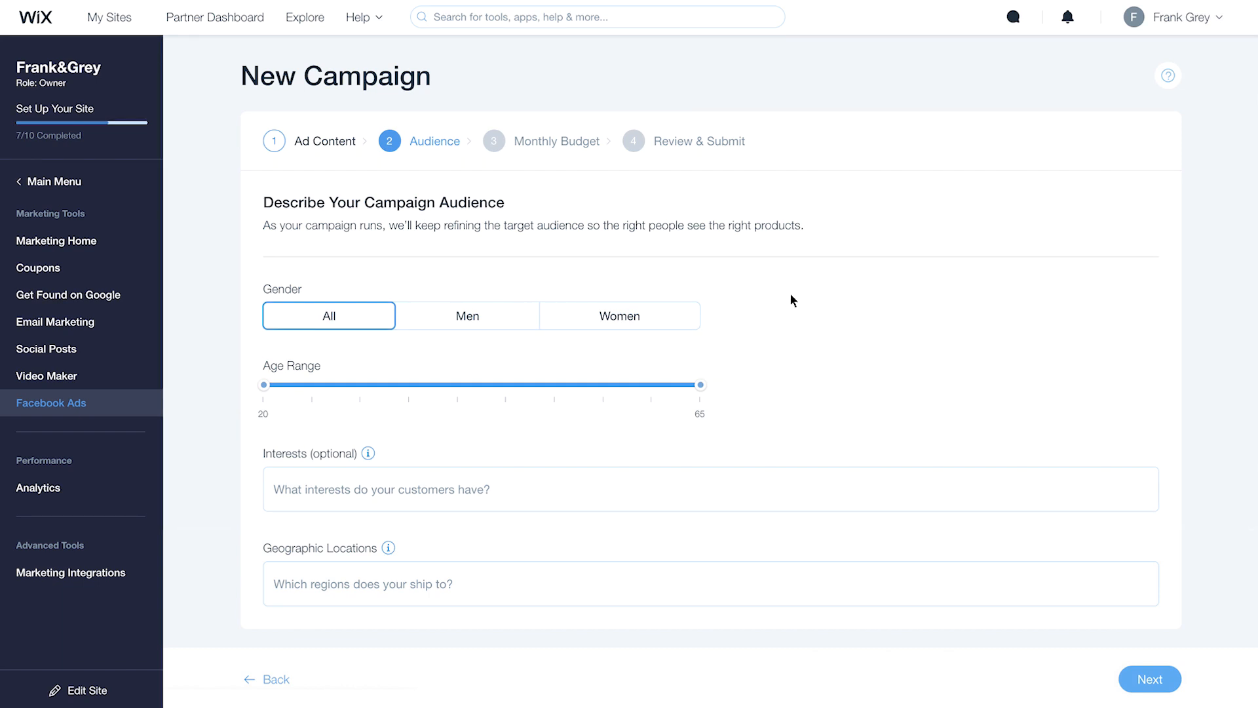
Target men with a lower maximum age, Men's interests, and a New York location.
{"action": "left_click", "coordinate": [467, 314]}
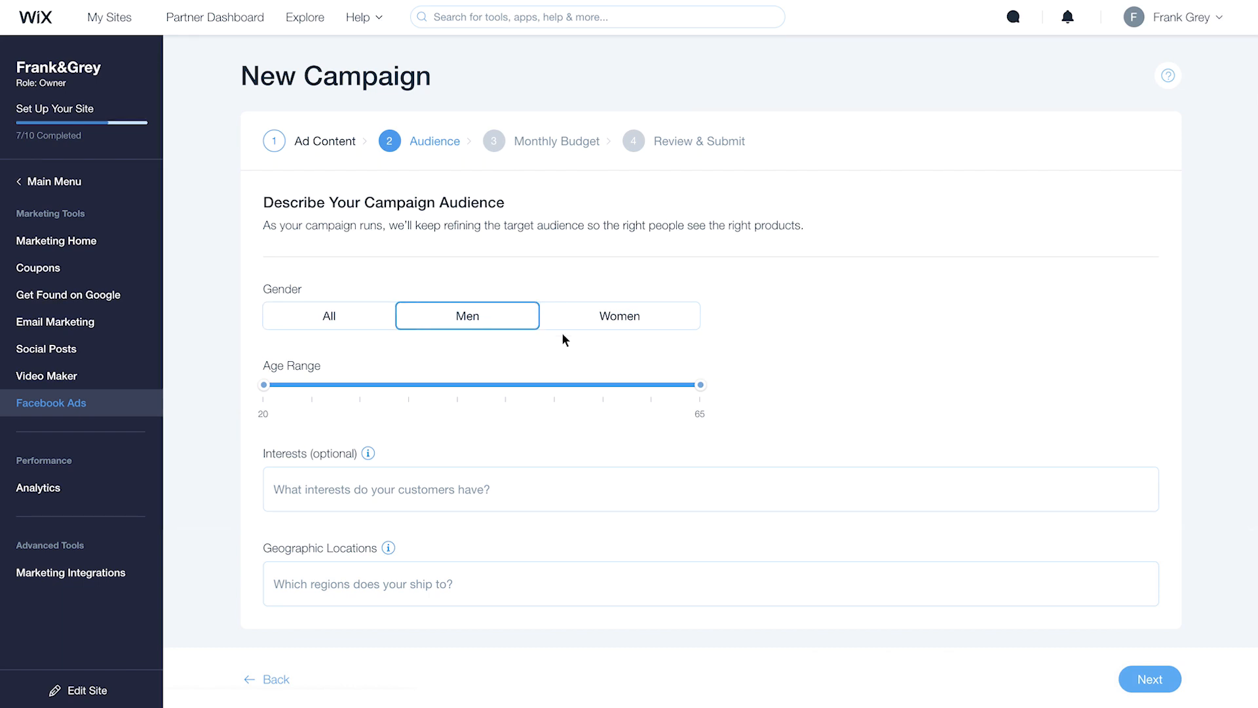
{"action": "left_click_drag", "start_coordinate": [700, 384], "coordinate": [506, 385]}
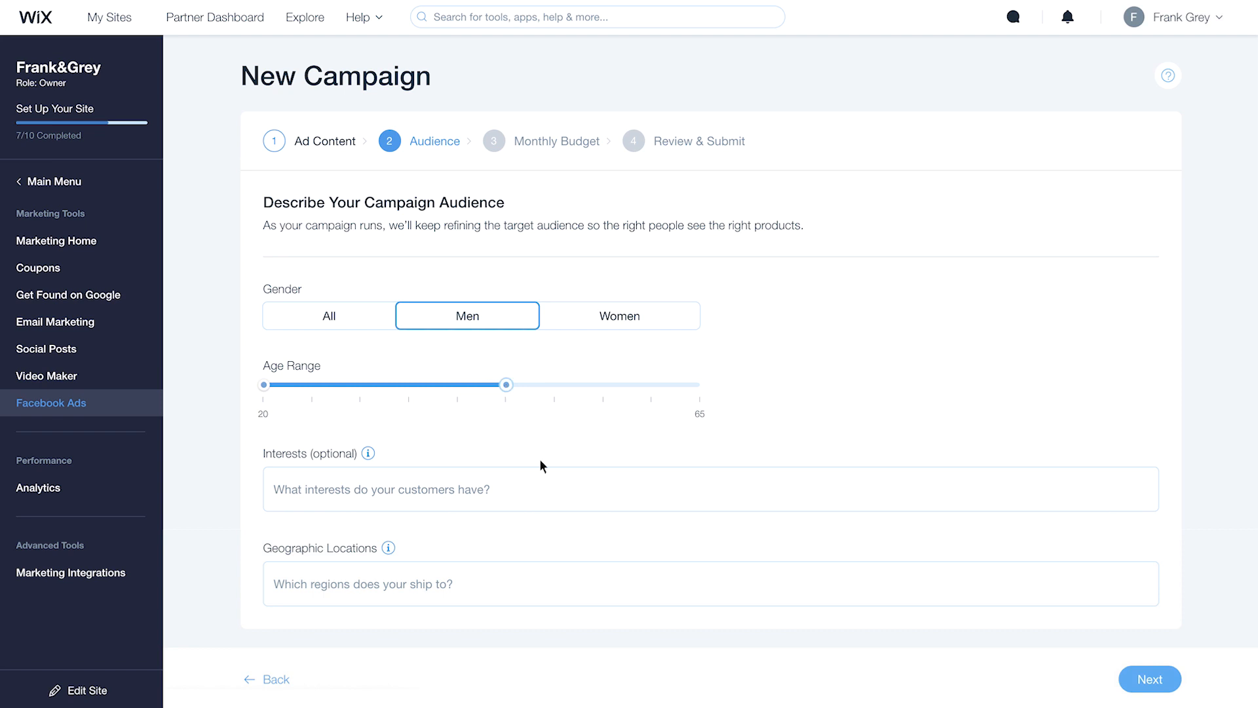
{"action": "type", "text": "Men's clothing Men's Fashion"}
{"action": "type", "text": "New Y"}
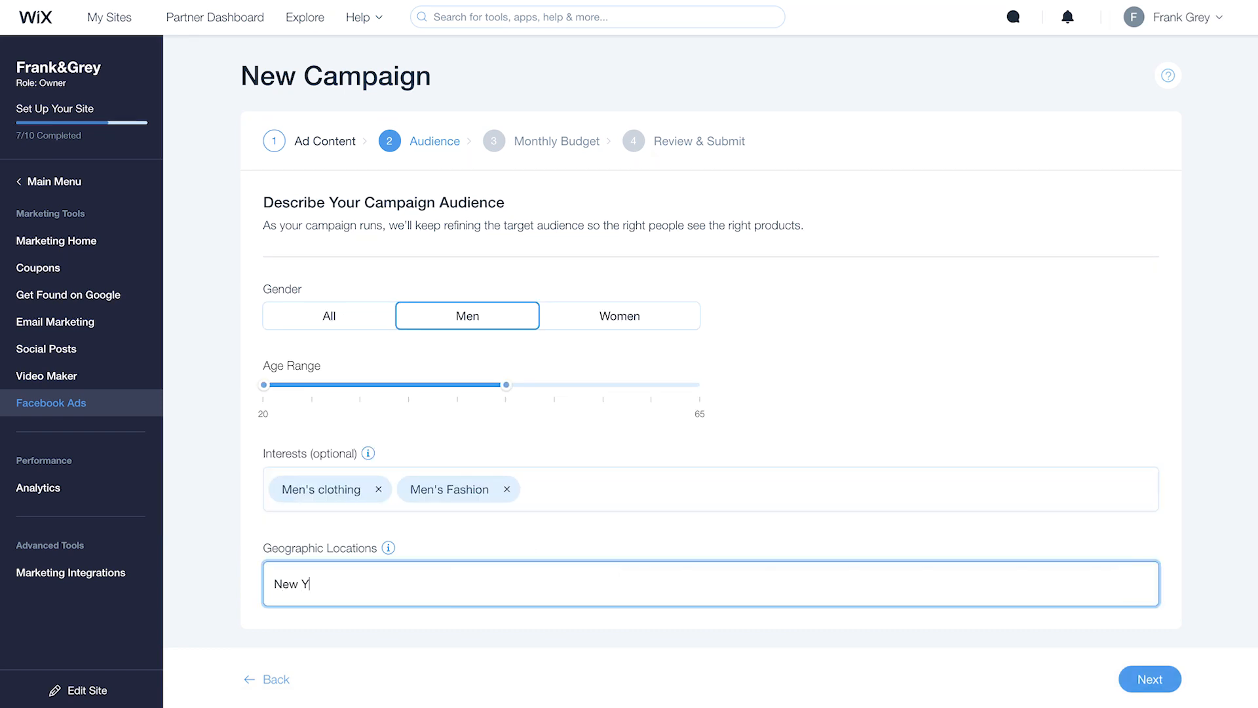
{"action": "left_click", "coordinate": [351, 583]}
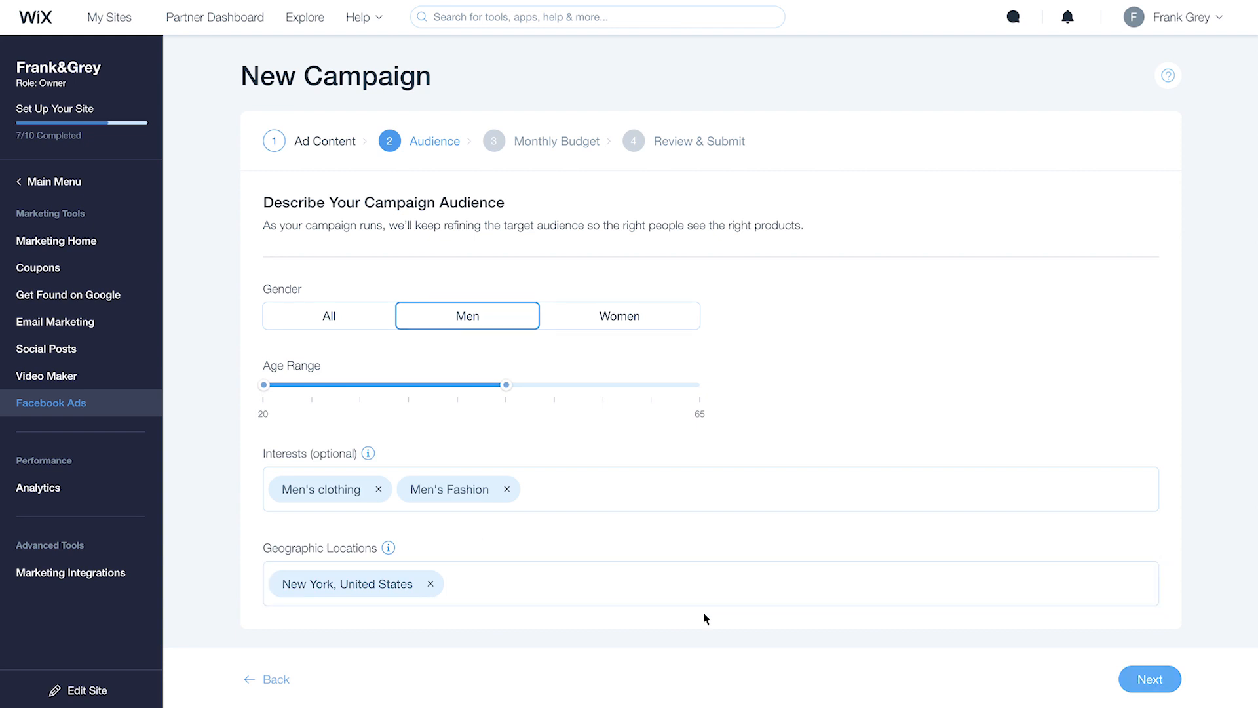
{"action": "left_click", "coordinate": [1148, 679]}
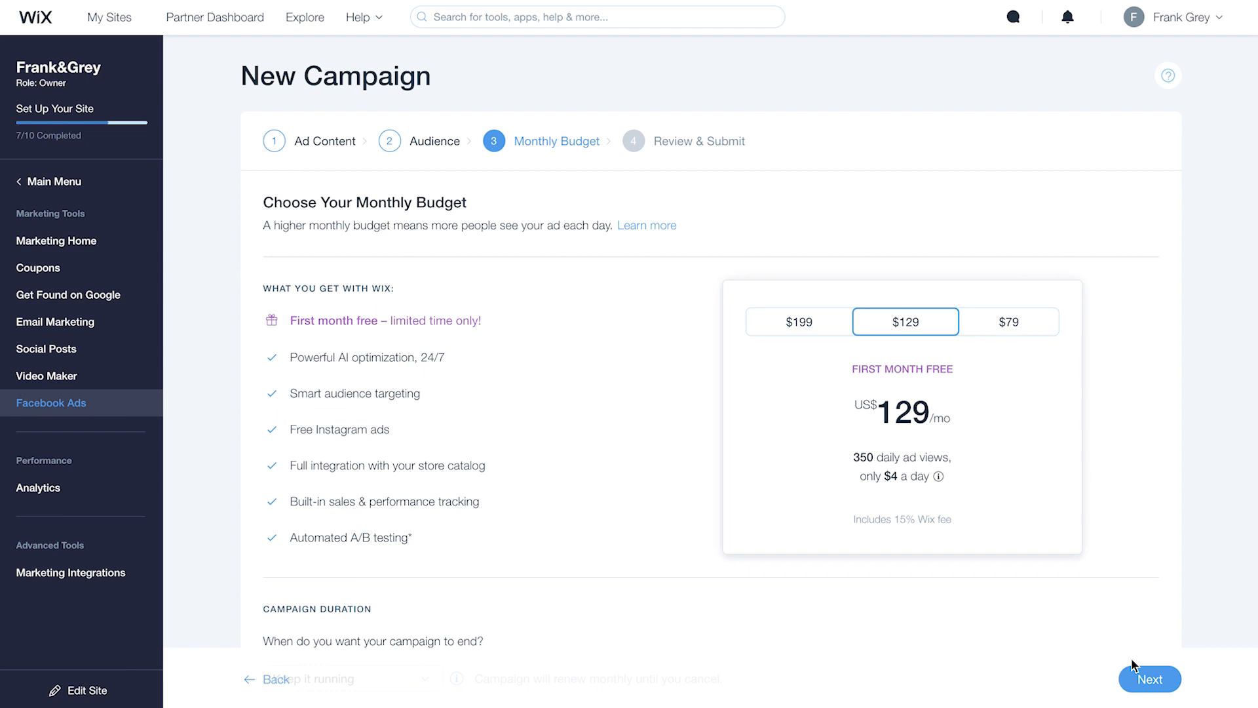
Keep the $129 monthly budget running until cancelled, then proceed to review.
{"action": "scroll", "scroll_direction": "down", "scroll_amount": 3}
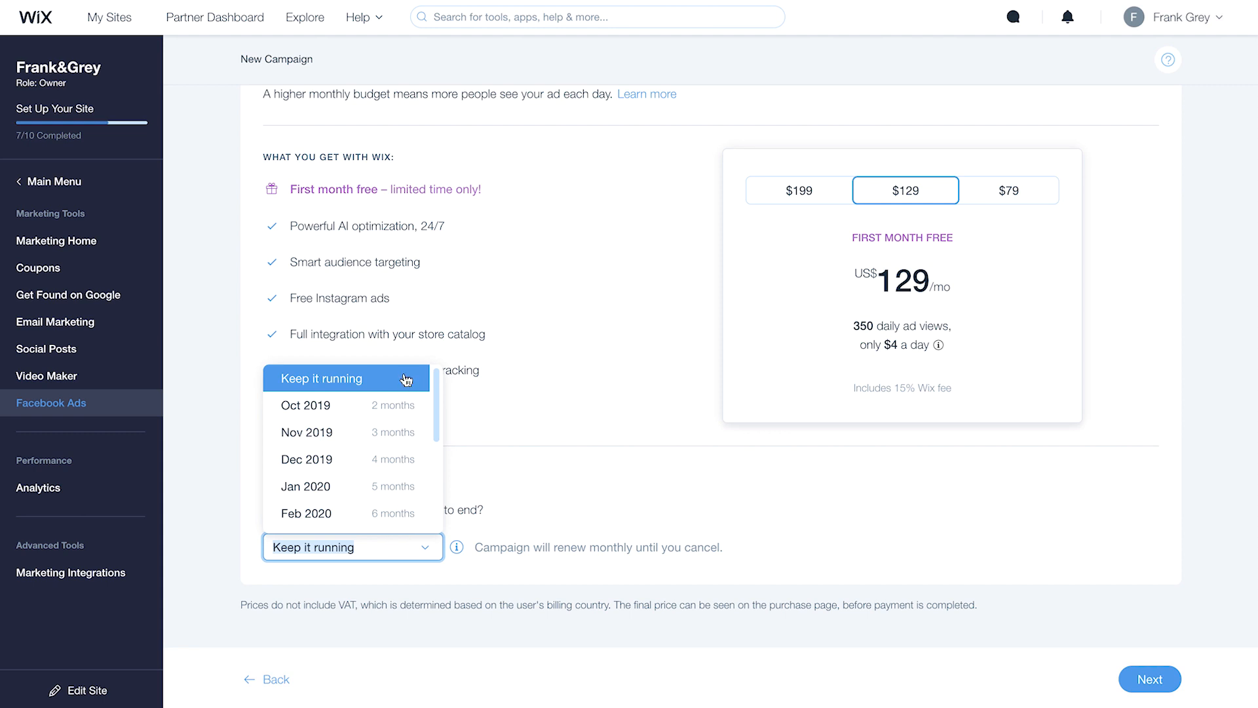
{"action": "left_click", "coordinate": [345, 378]}
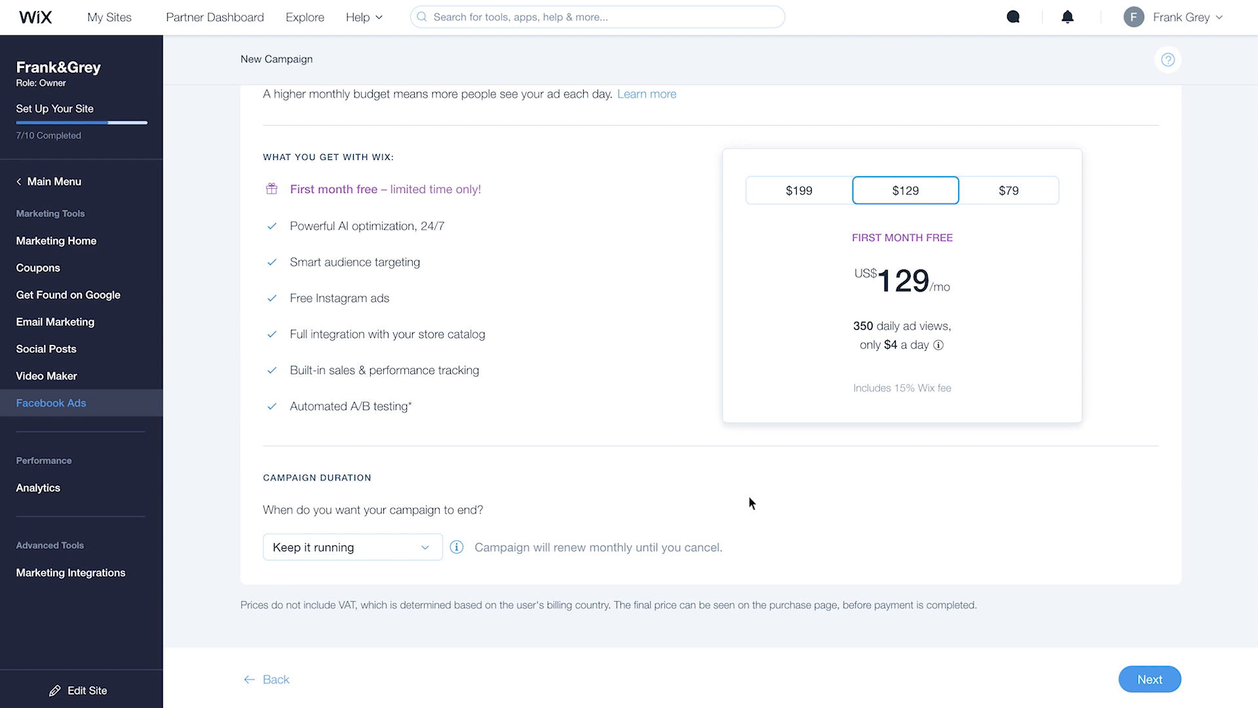
{"action": "left_click", "coordinate": [1148, 679]}
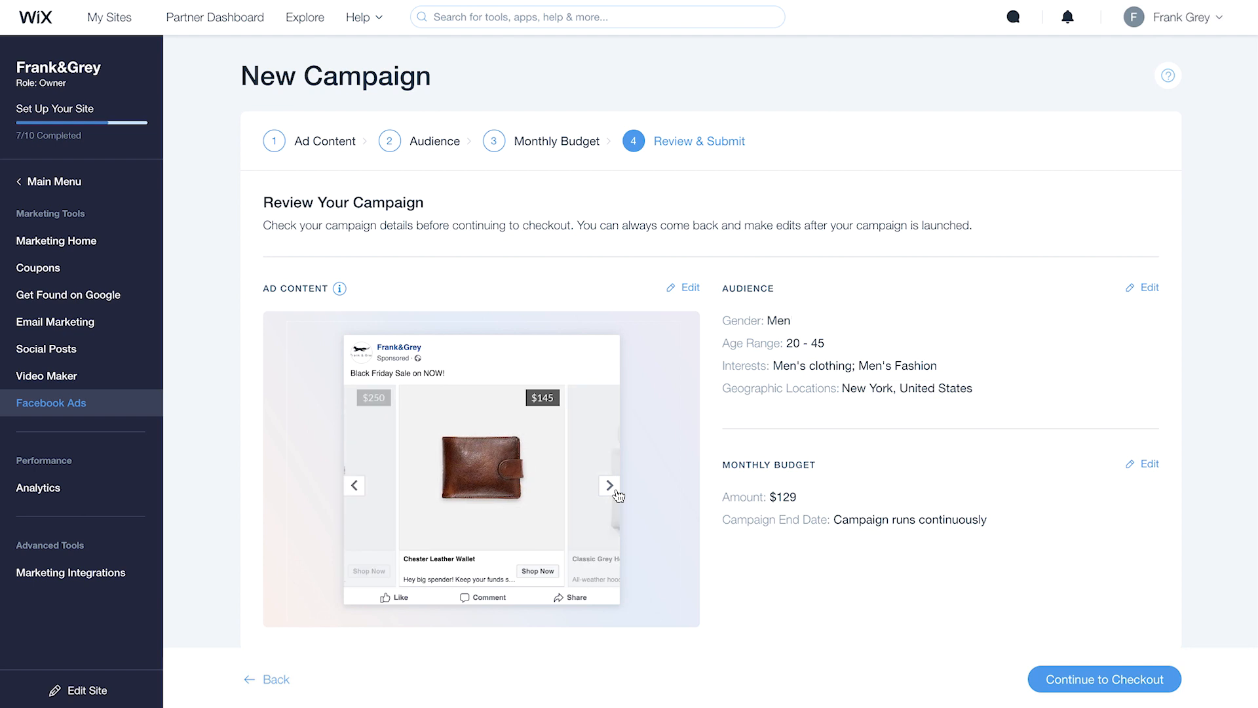
Advance the carousel ad preview to the Classic Grey Hoodie card.
{"action": "left_click", "coordinate": [609, 486]}
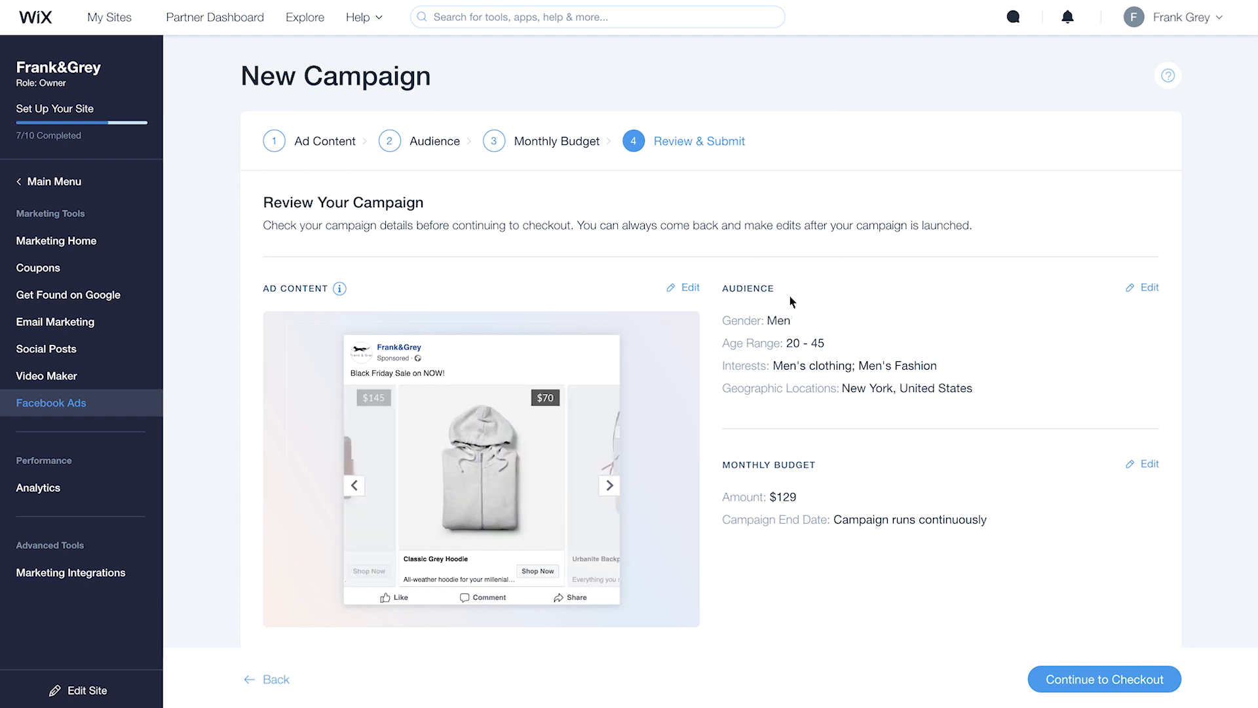
{"action": "mouse_move", "coordinate": [832, 468]}
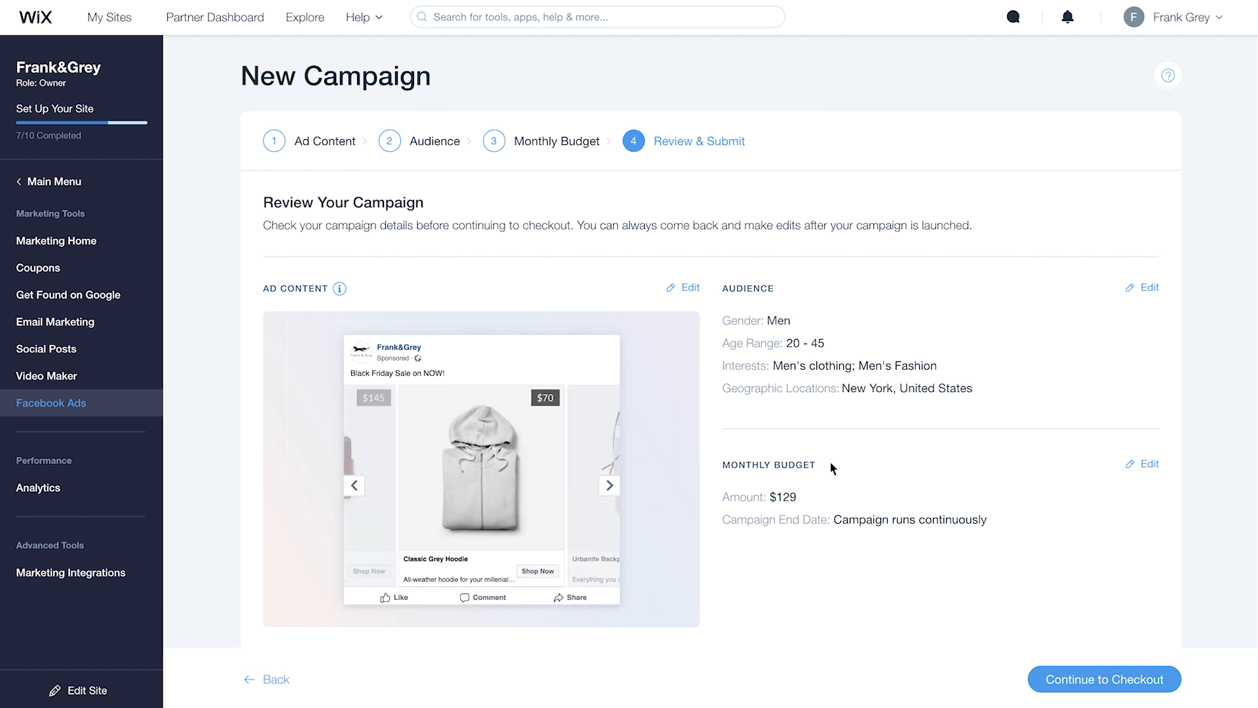
{"action": "mouse_move", "coordinate": [688, 299]}
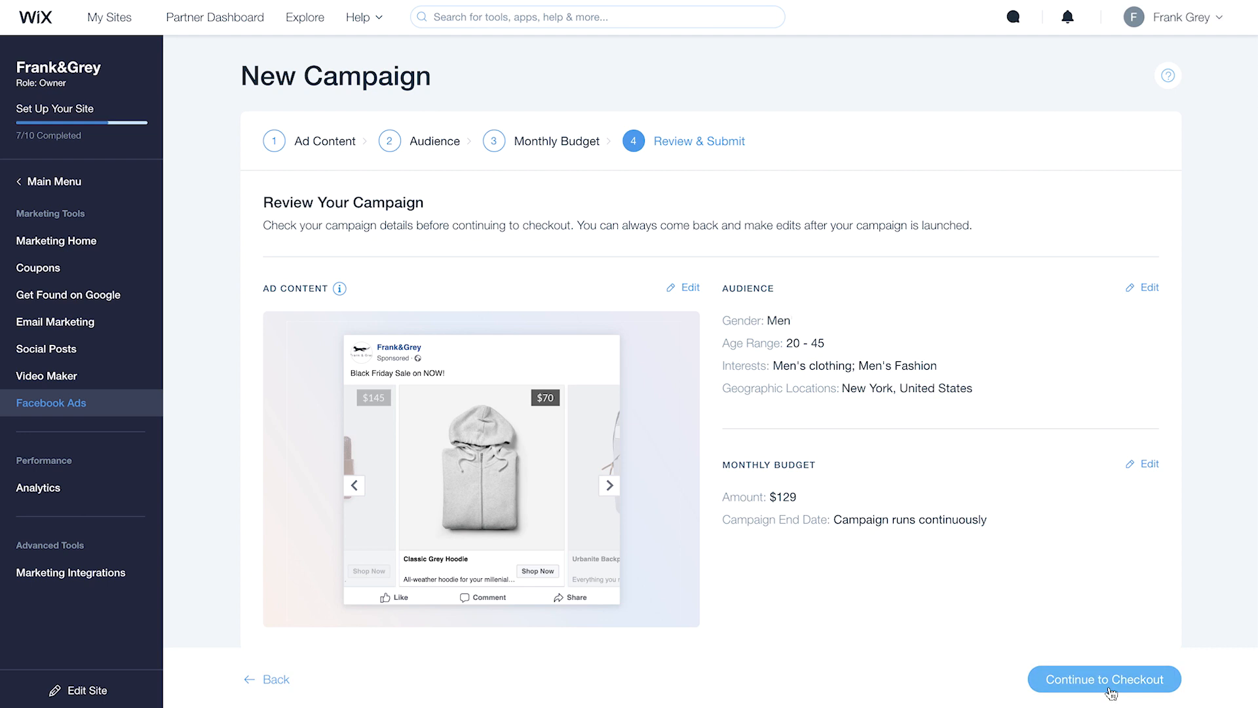
Submit the US$0.00 campaign purchase and dismiss the thank-you and going-live notices.
{"action": "left_click", "coordinate": [1103, 678]}
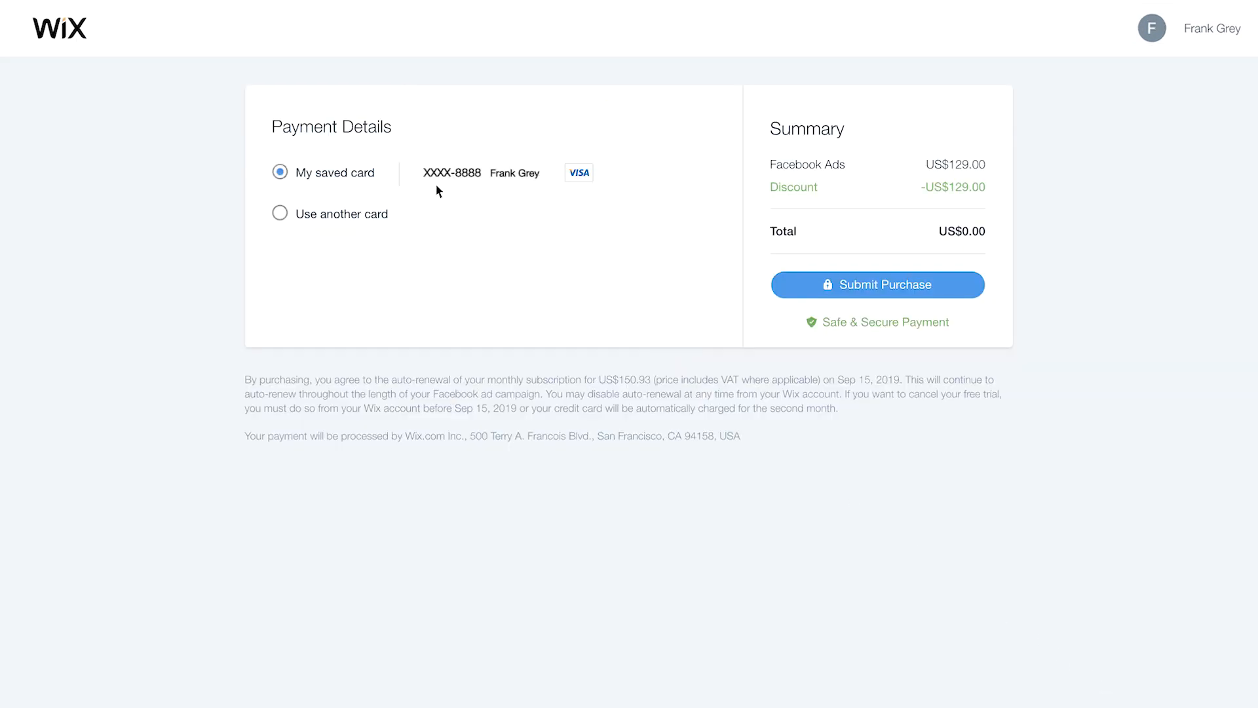
{"action": "mouse_move", "coordinate": [728, 244]}
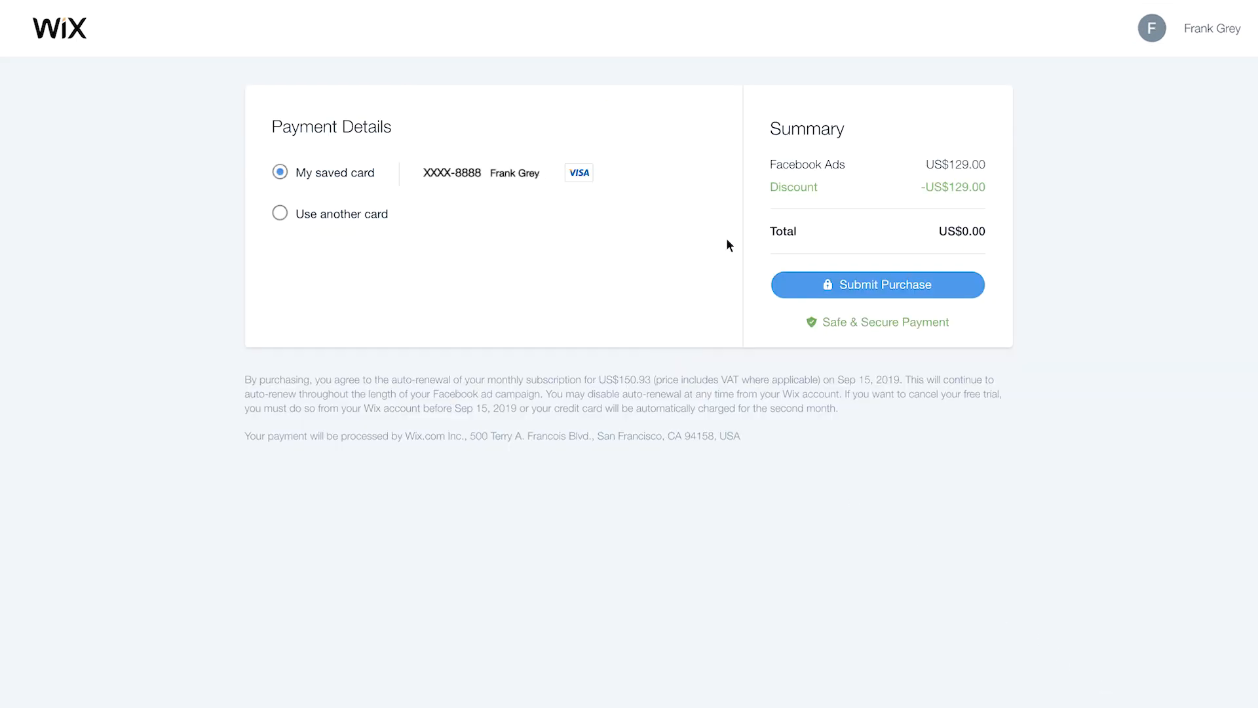
{"action": "left_click", "coordinate": [877, 283]}
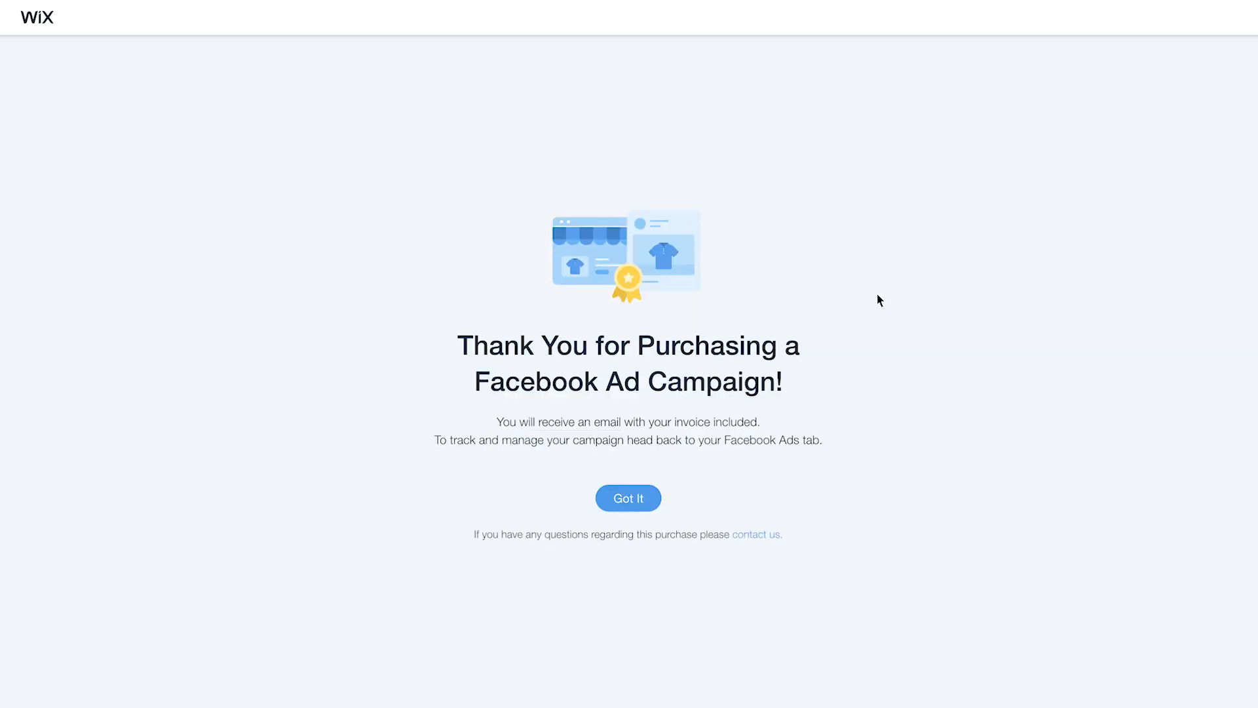
{"action": "left_click", "coordinate": [628, 498]}
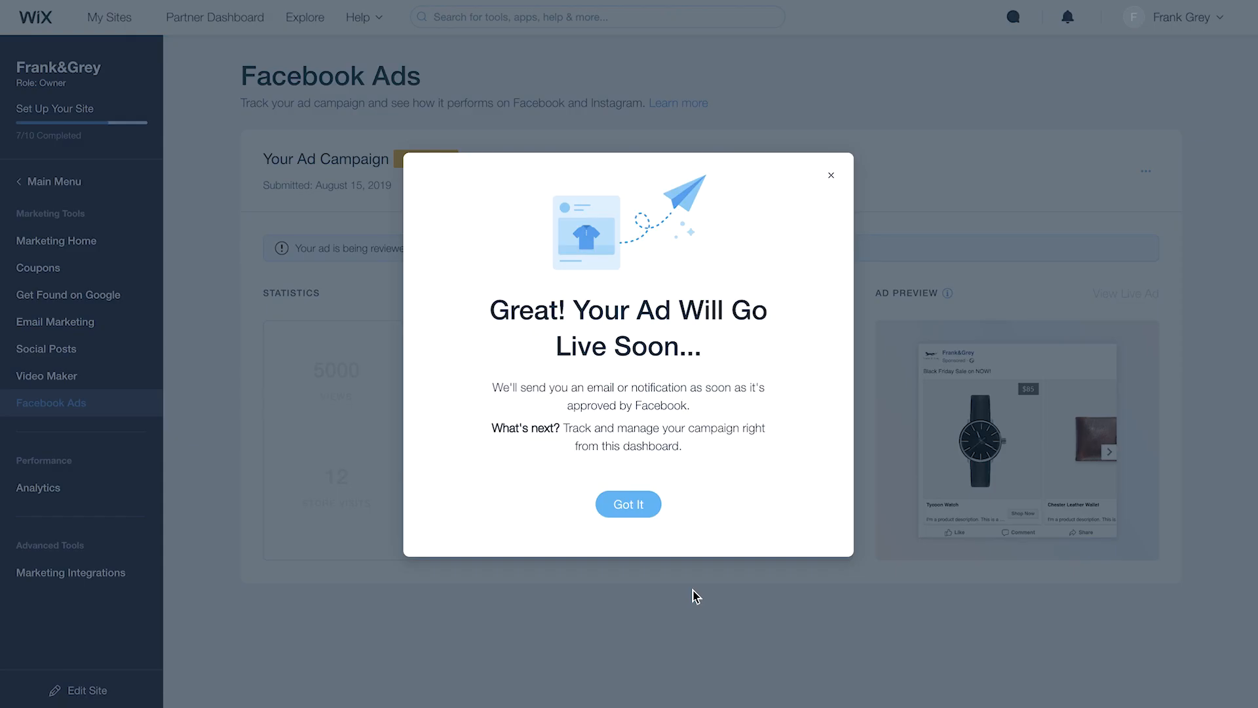
{"action": "left_click", "coordinate": [629, 504]}
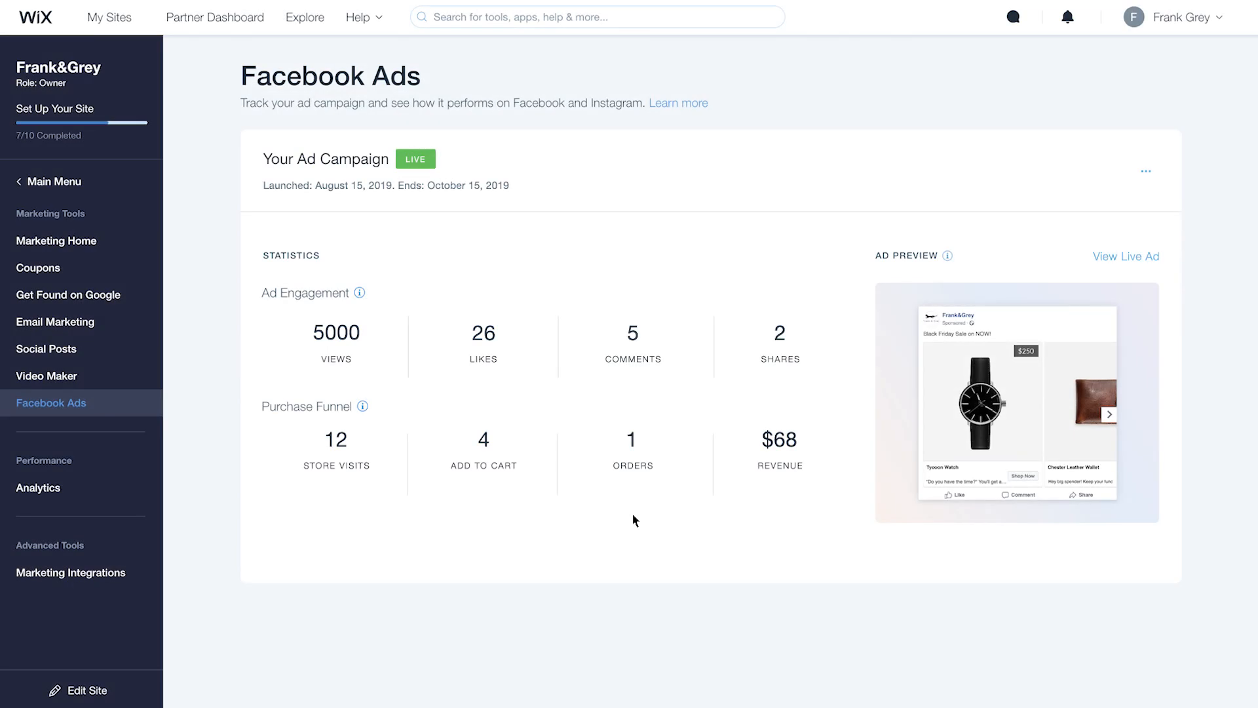
{"action": "mouse_move", "coordinate": [1083, 277]}
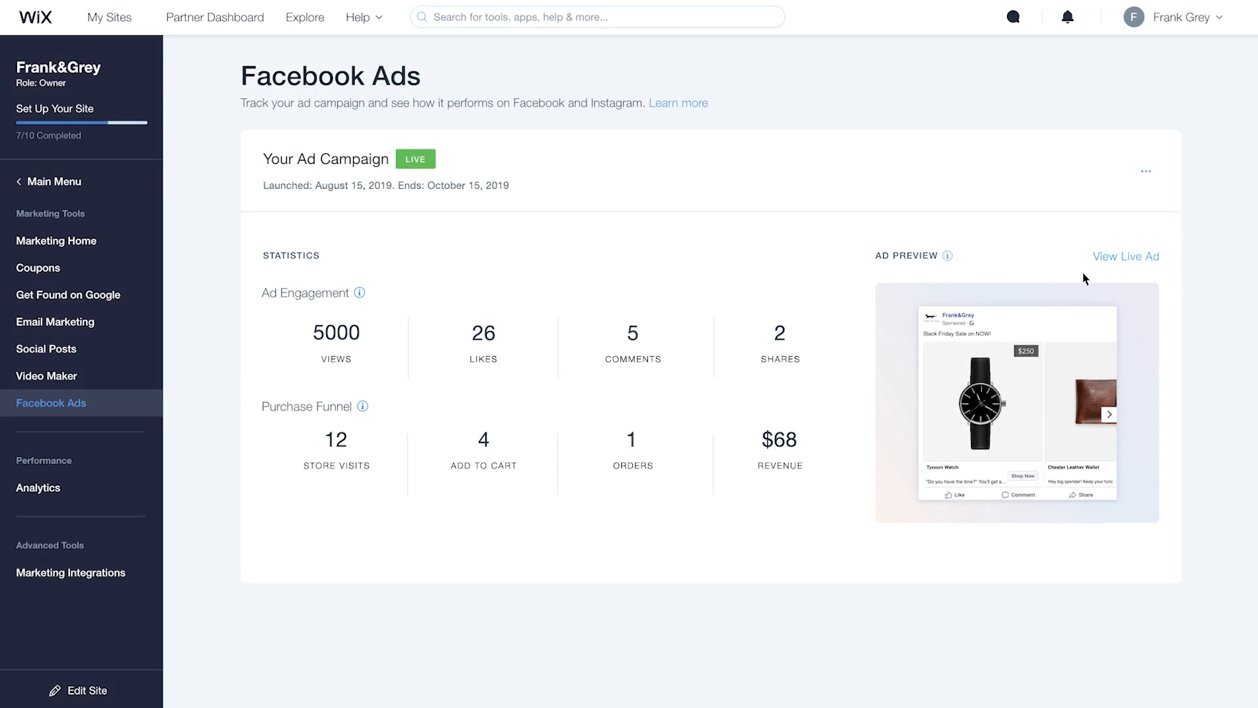
From the live ad, shop the Classic Grey Hoodie and select size M.
{"action": "left_click", "coordinate": [1124, 256]}
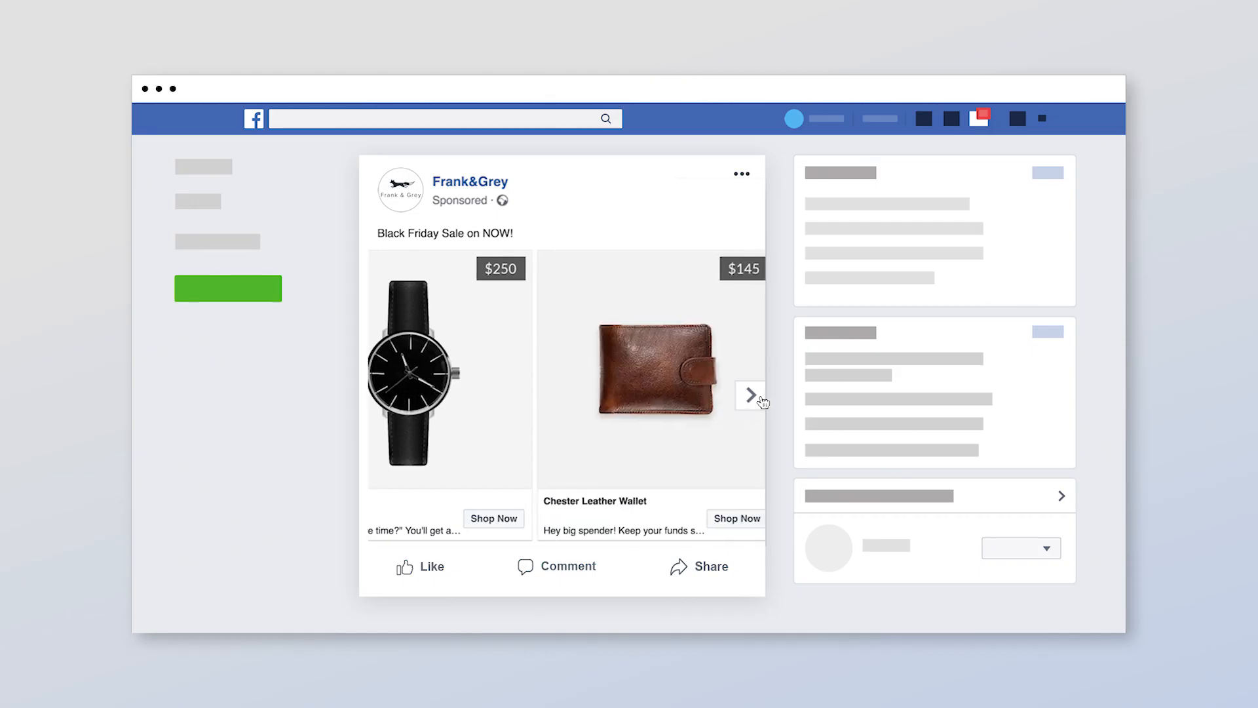
{"action": "left_click", "coordinate": [750, 395]}
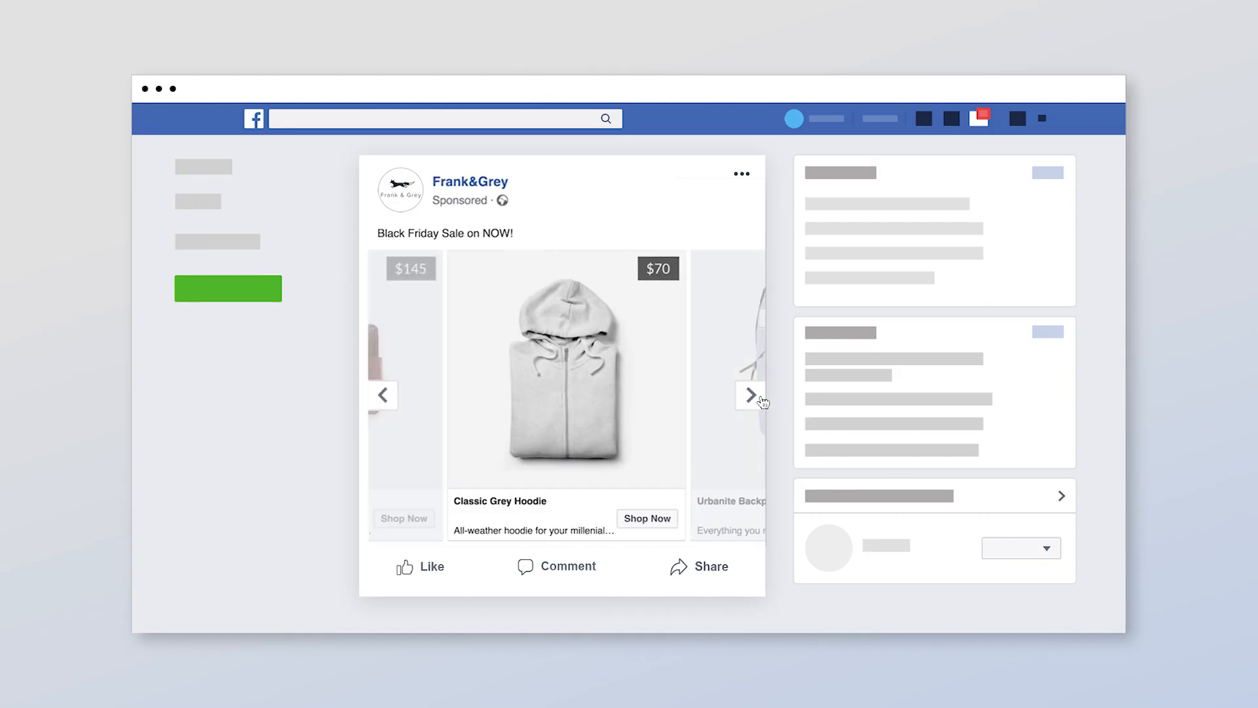
{"action": "left_click", "coordinate": [646, 518]}
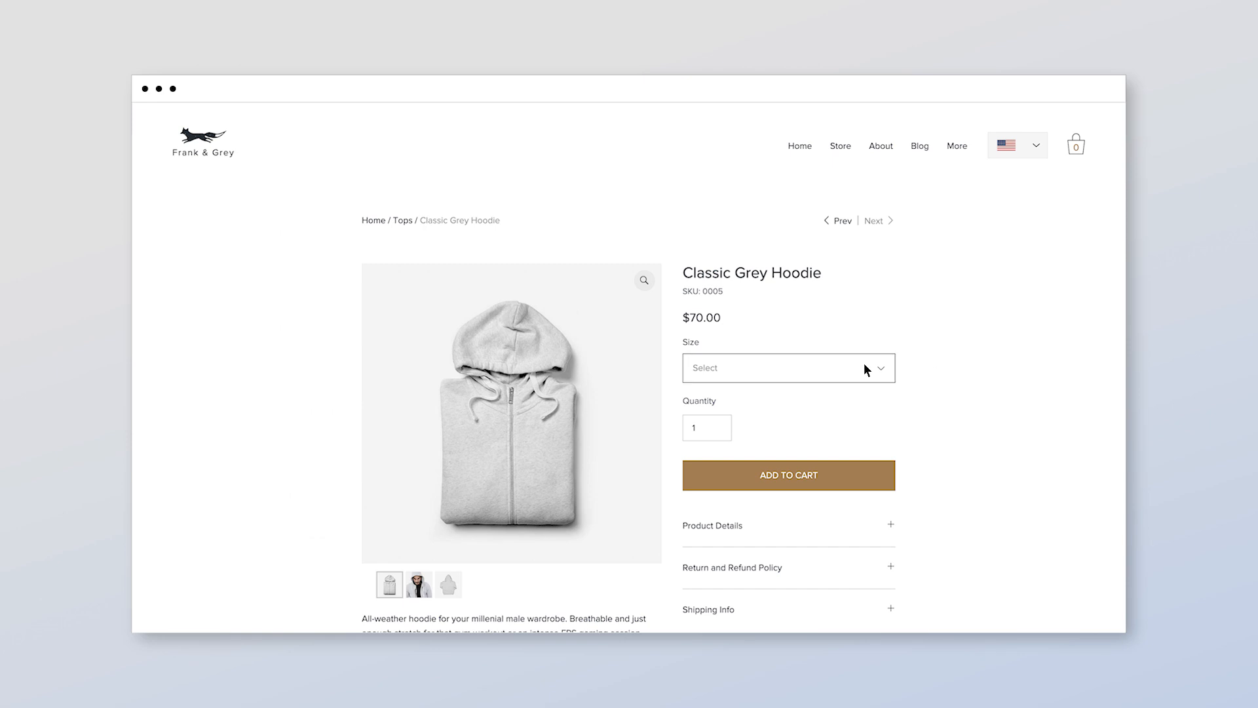
{"action": "left_click", "coordinate": [787, 368]}
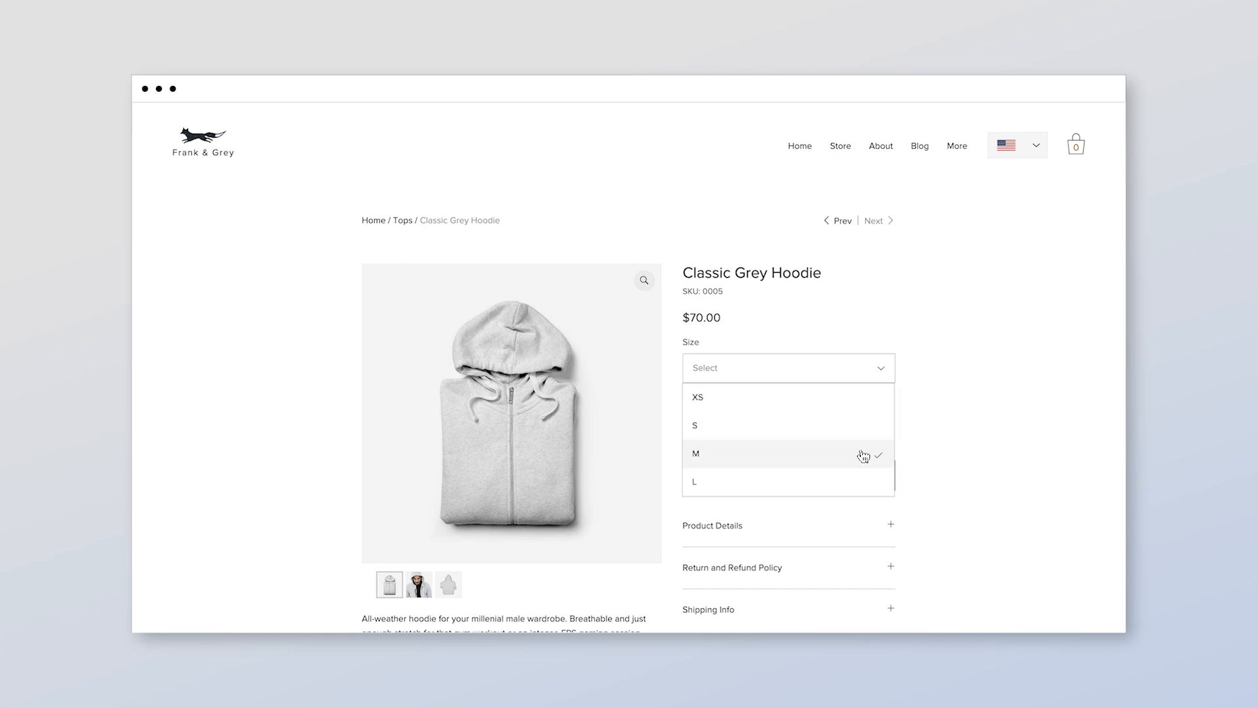
{"action": "left_click", "coordinate": [696, 454]}
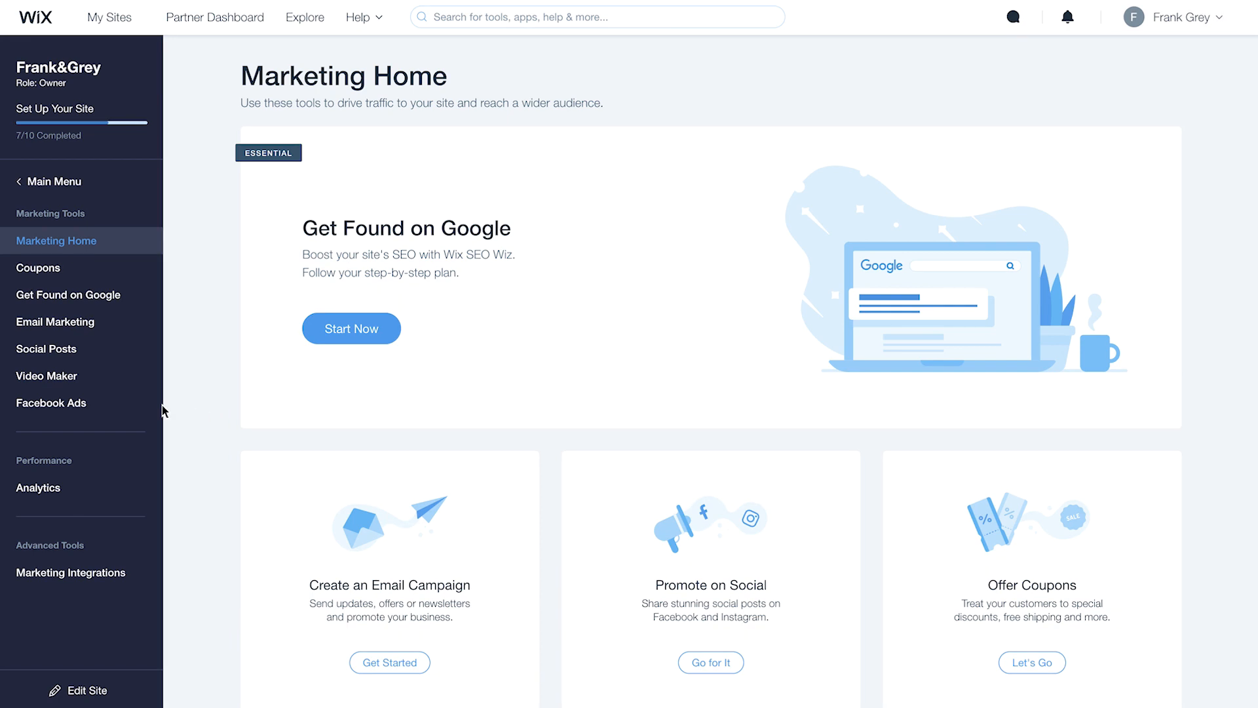
Go back to Facebook Ads in the Marketing Tools sidebar to see campaign statistics.
{"action": "left_click", "coordinate": [51, 403]}
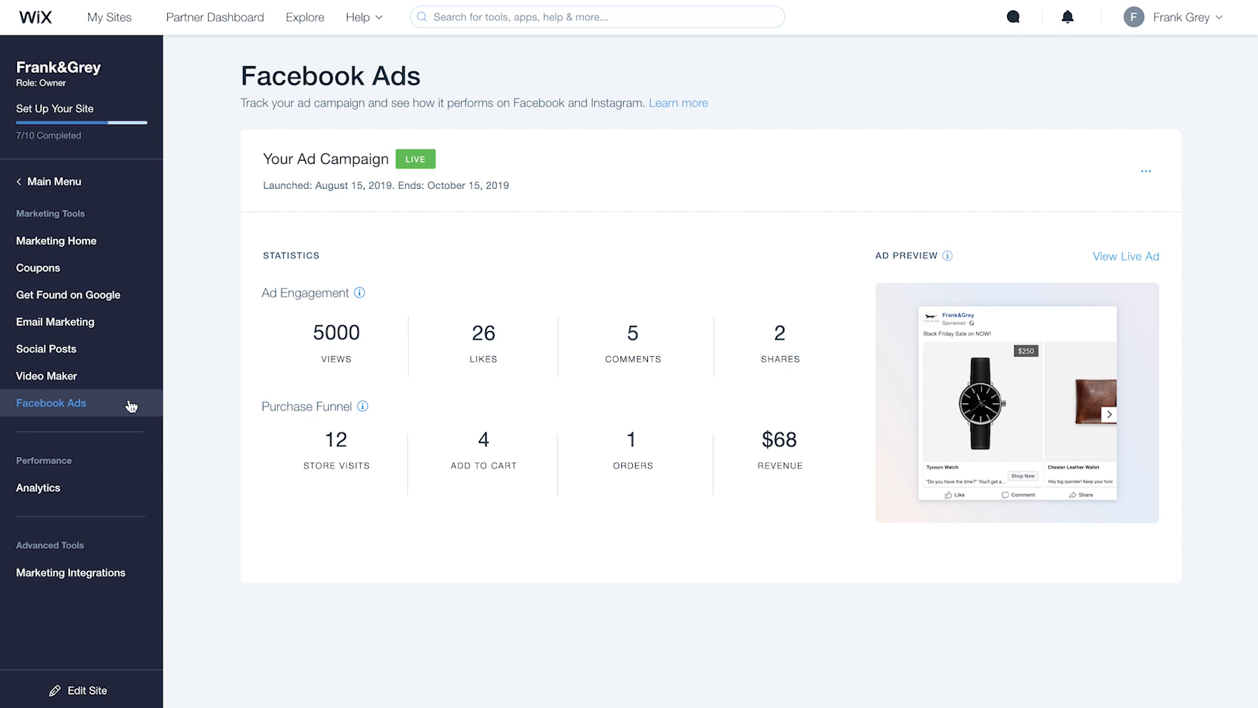
{"action": "mouse_move", "coordinate": [335, 375]}
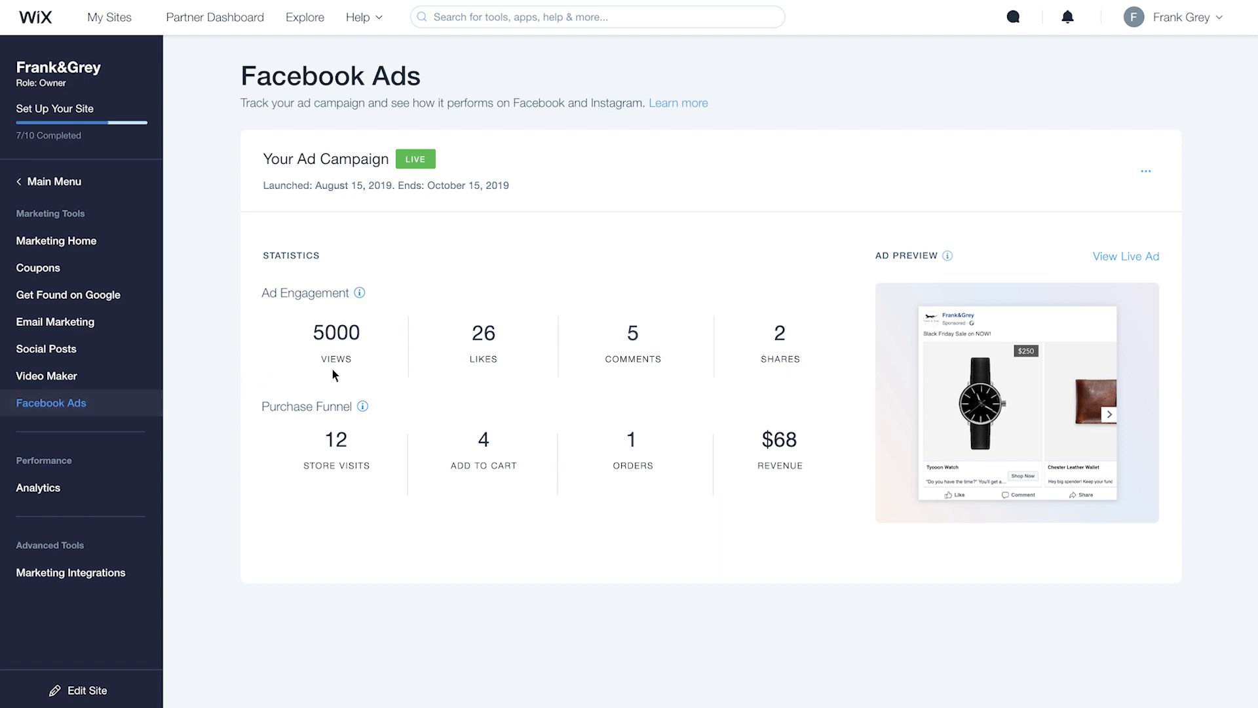
{"action": "mouse_move", "coordinate": [782, 481]}
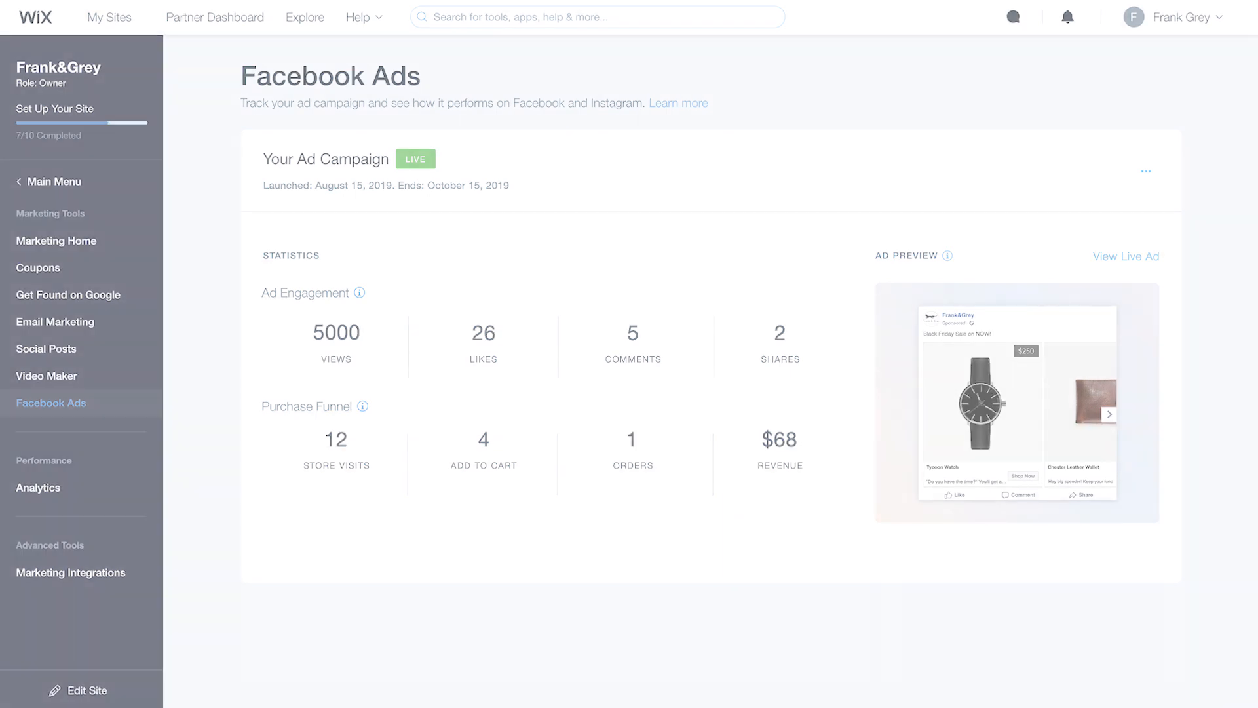
Open the live ad and page past the Chester Leather Wallet to the Classic Grey Hoodie.
{"action": "left_click", "coordinate": [1125, 256]}
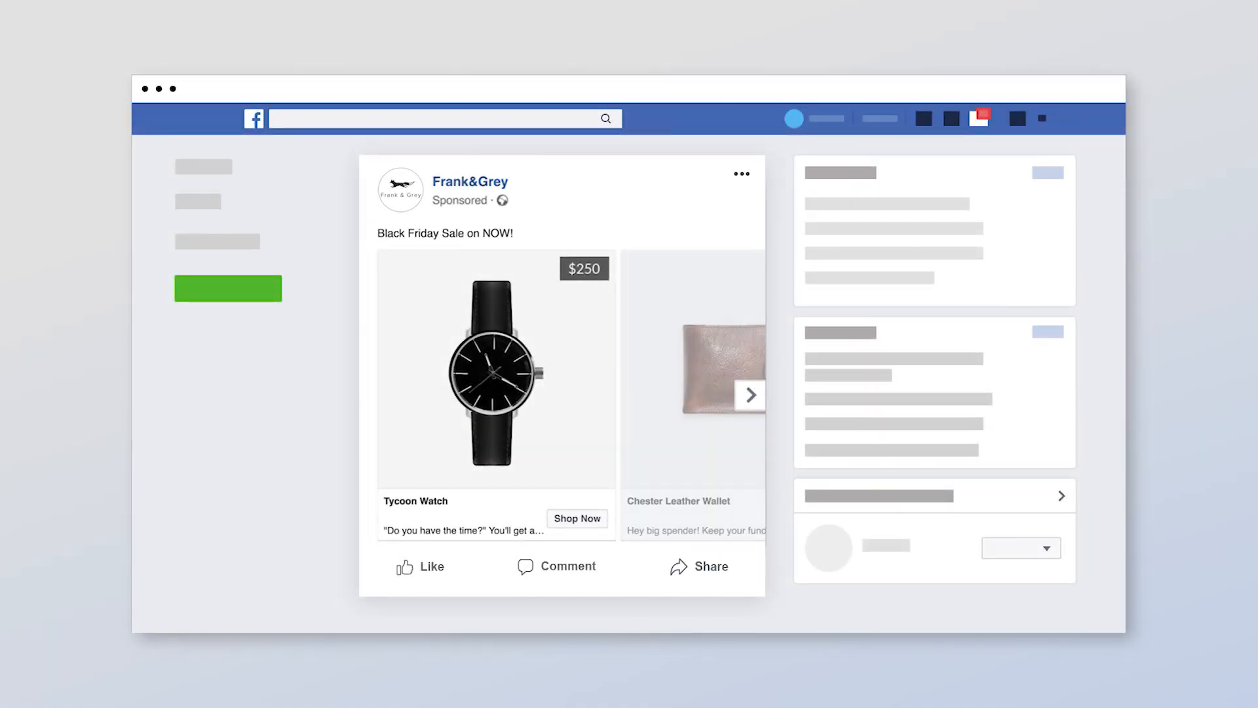
{"action": "left_click", "coordinate": [750, 393]}
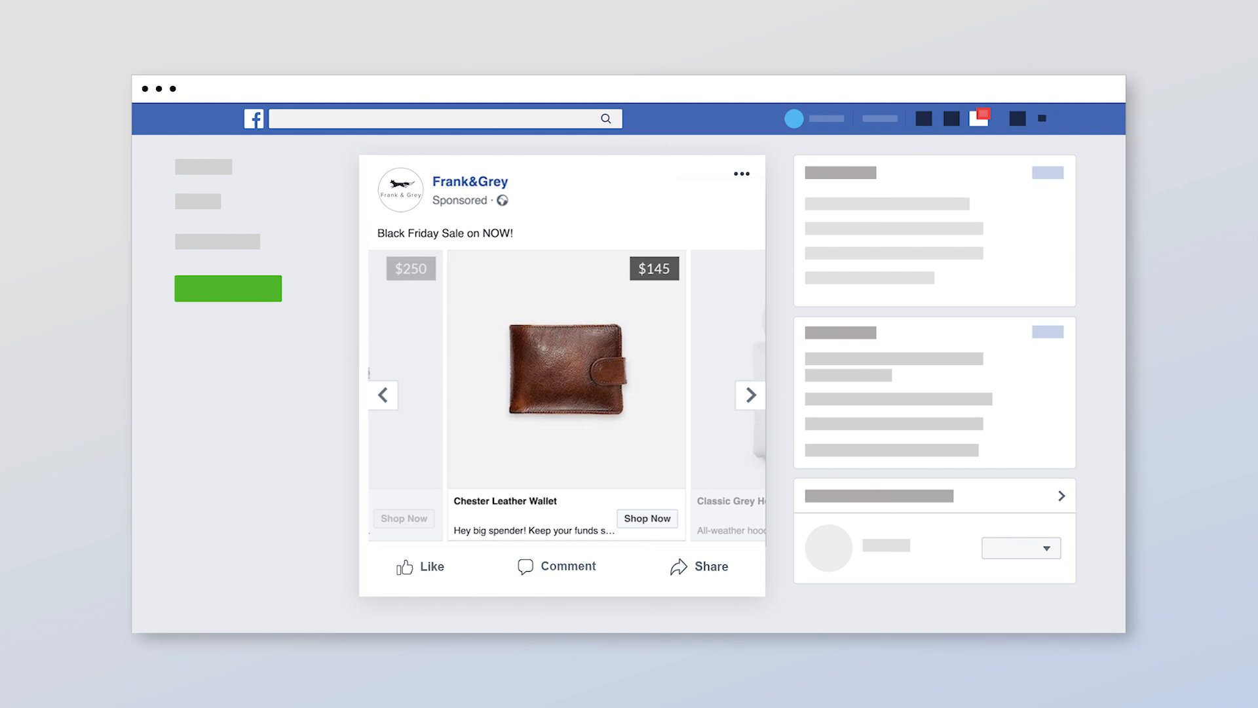
{"action": "left_click", "coordinate": [749, 394]}
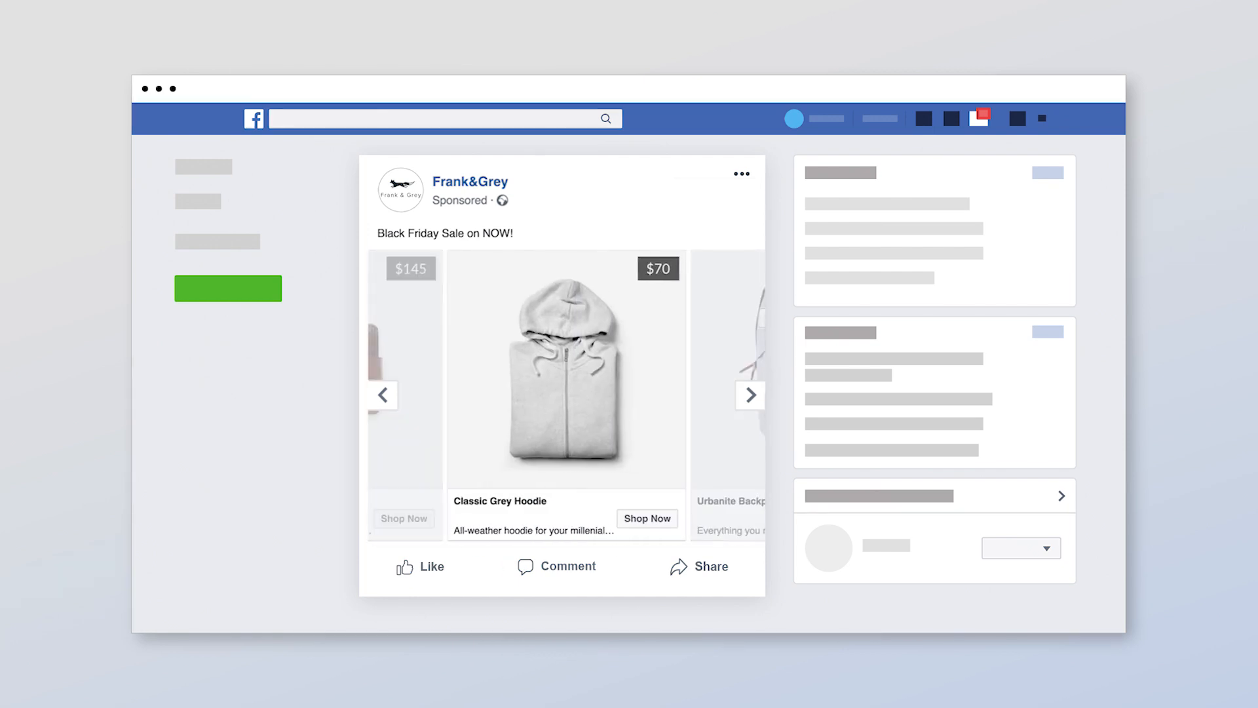